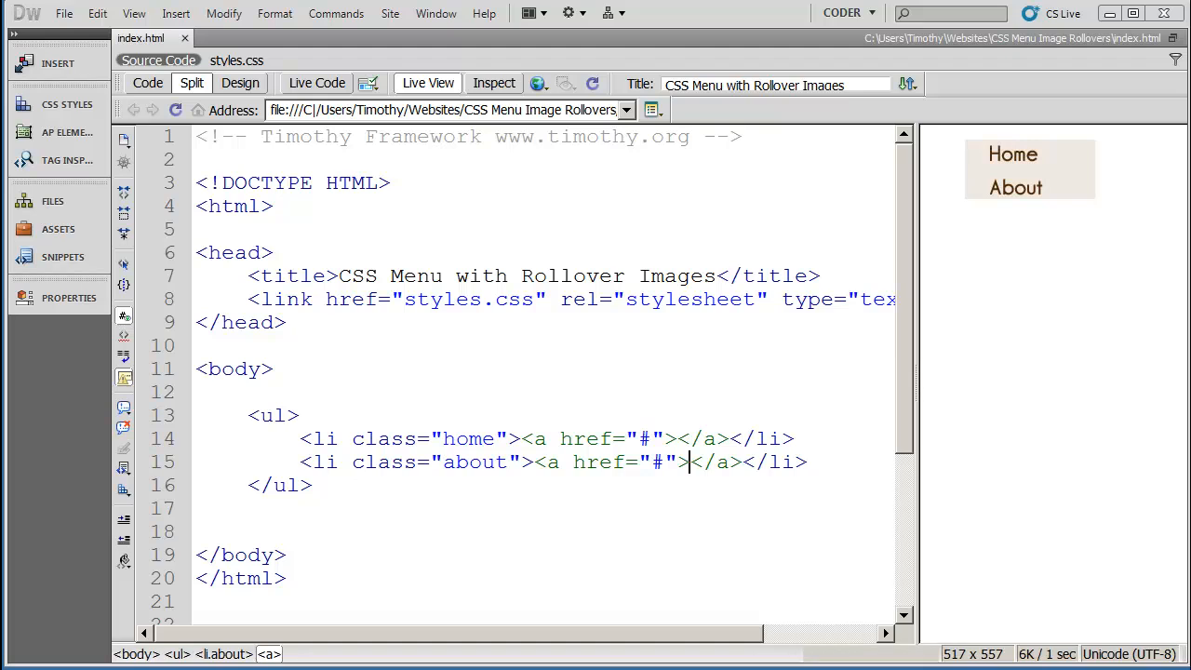
mouse_move(600, 547)
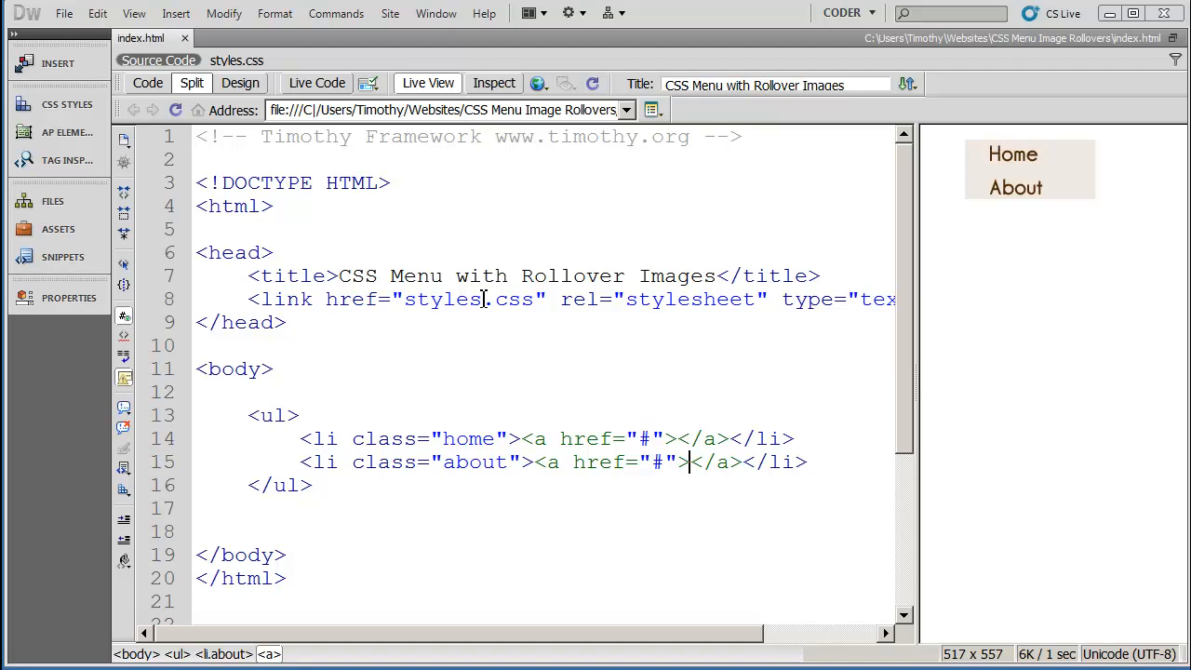
mouse_move(491, 428)
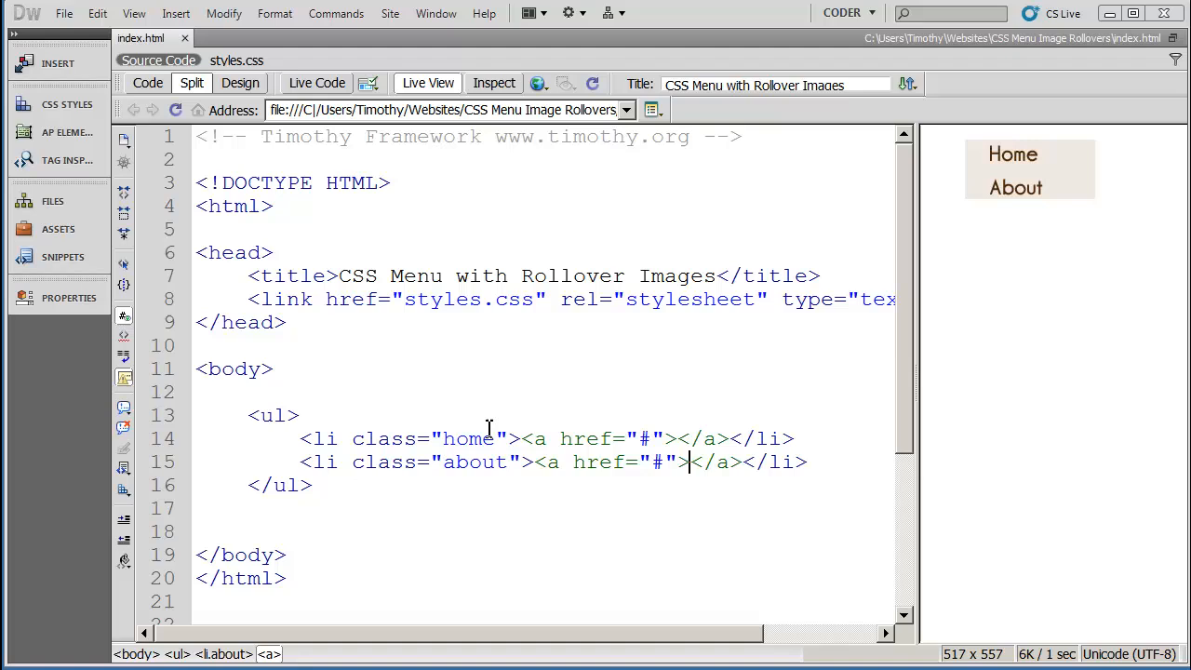
Insert the placeholder word 'Text' inside the empty Home link and preview it.
left_click(272, 368)
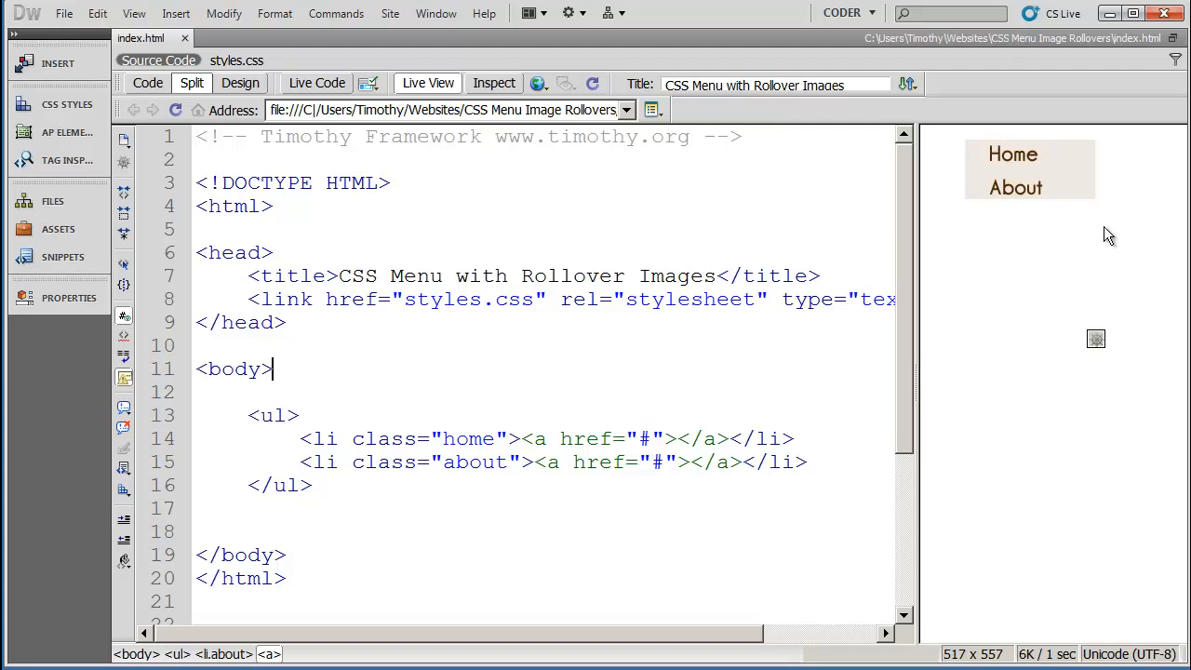
mouse_move(979, 235)
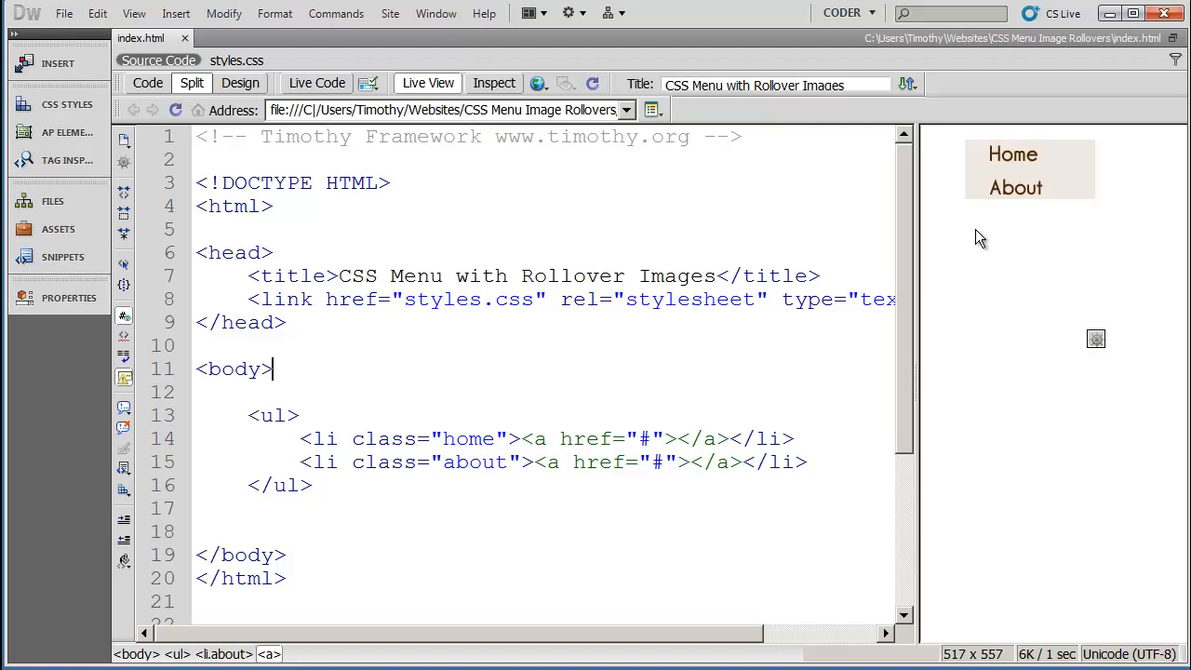
mouse_move(1030, 286)
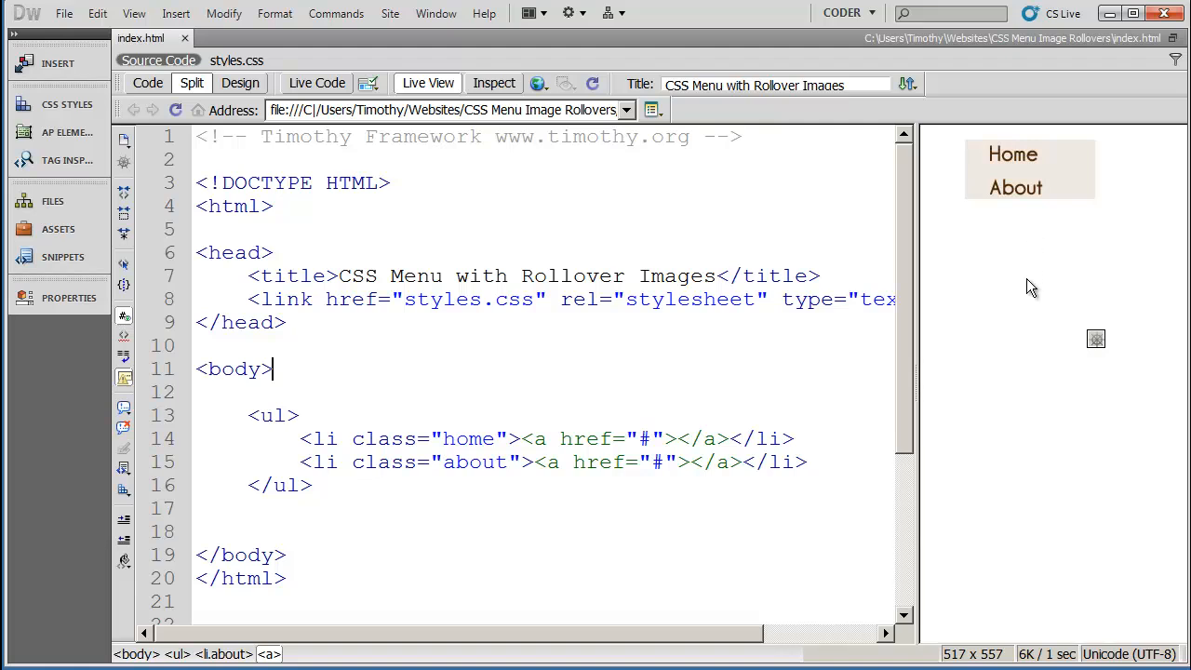
mouse_move(1027, 499)
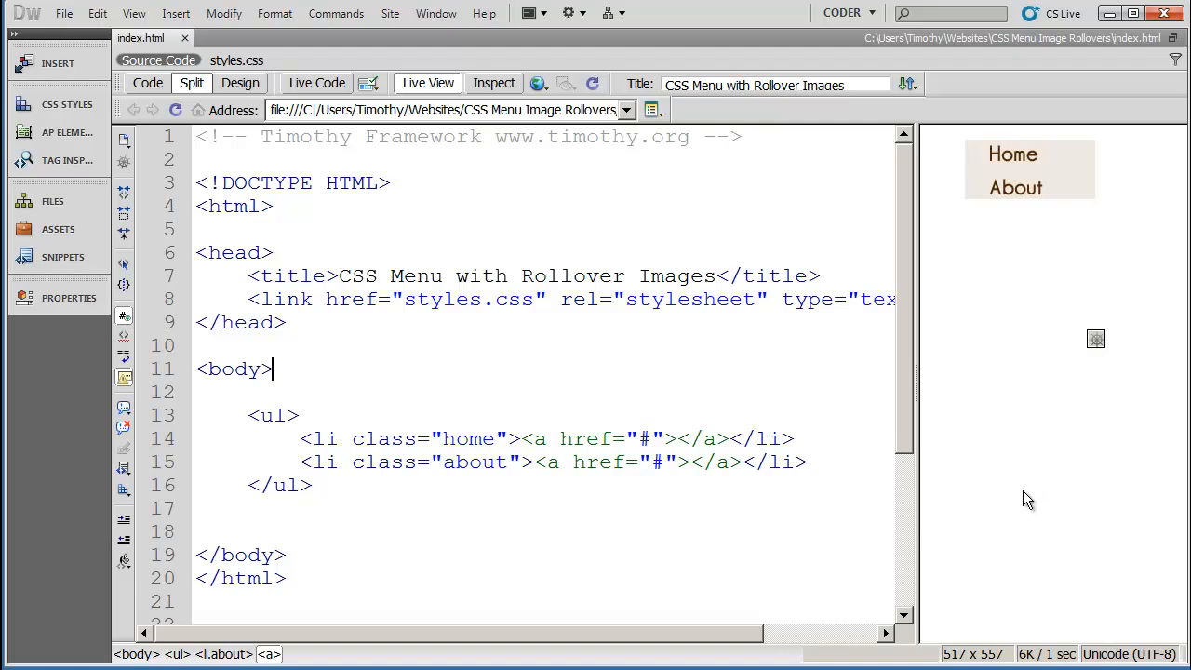
mouse_move(1040, 454)
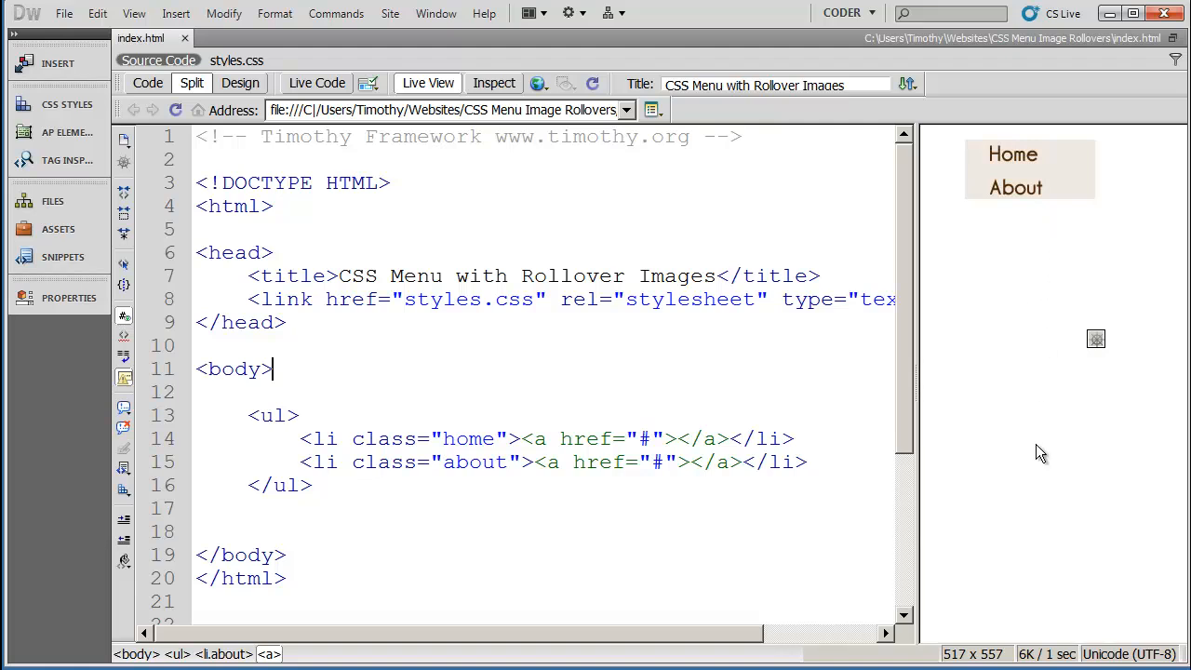
mouse_move(1109, 268)
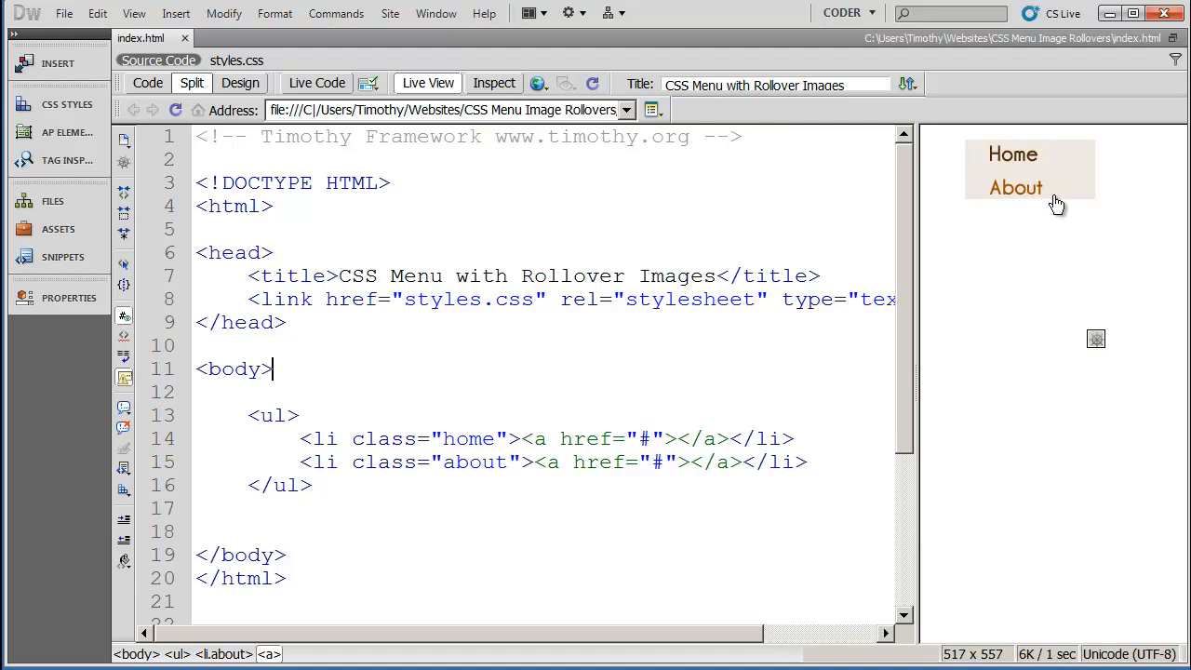
mouse_move(1057, 234)
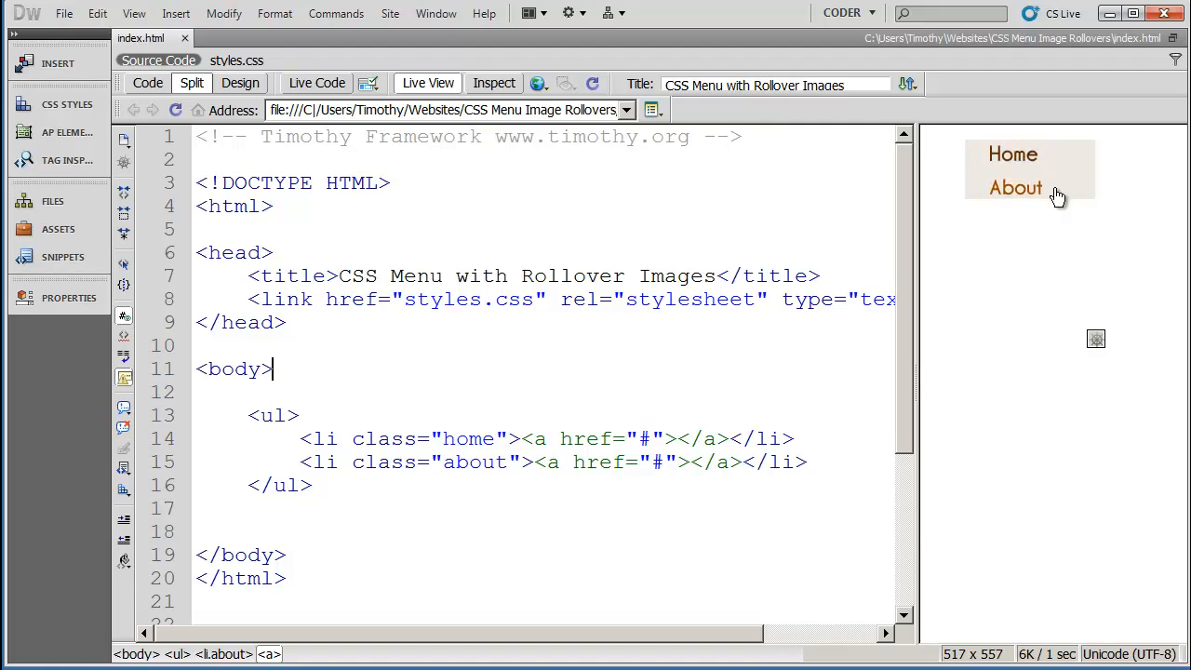
mouse_move(1042, 192)
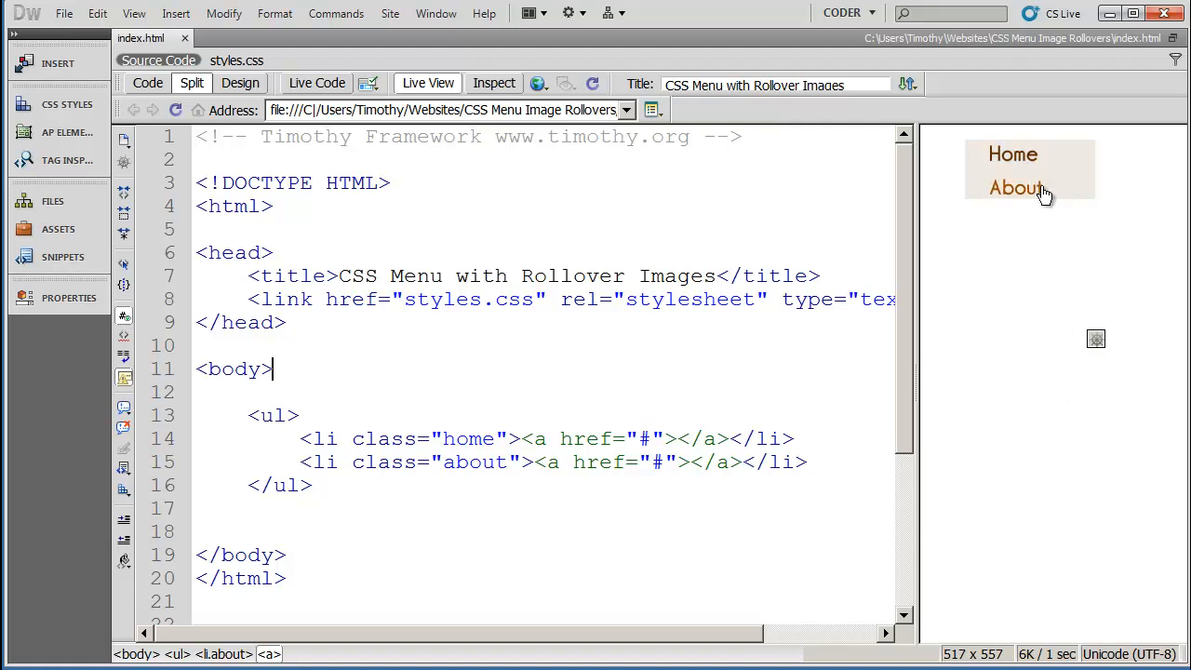
mouse_move(663, 366)
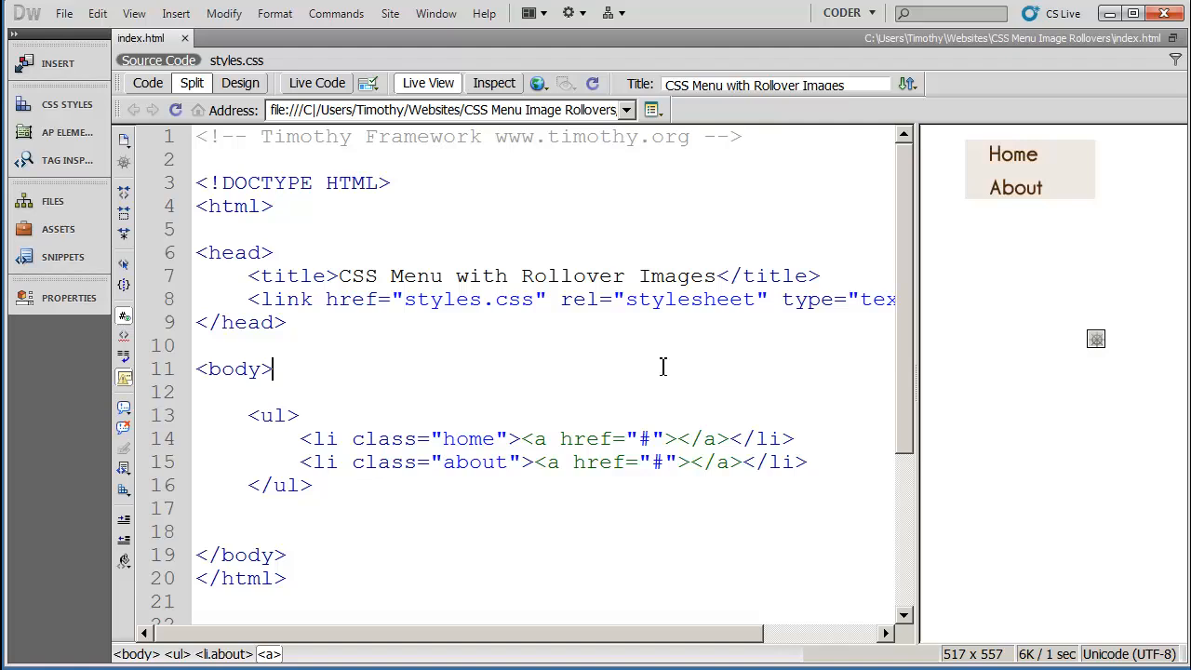
mouse_move(379, 435)
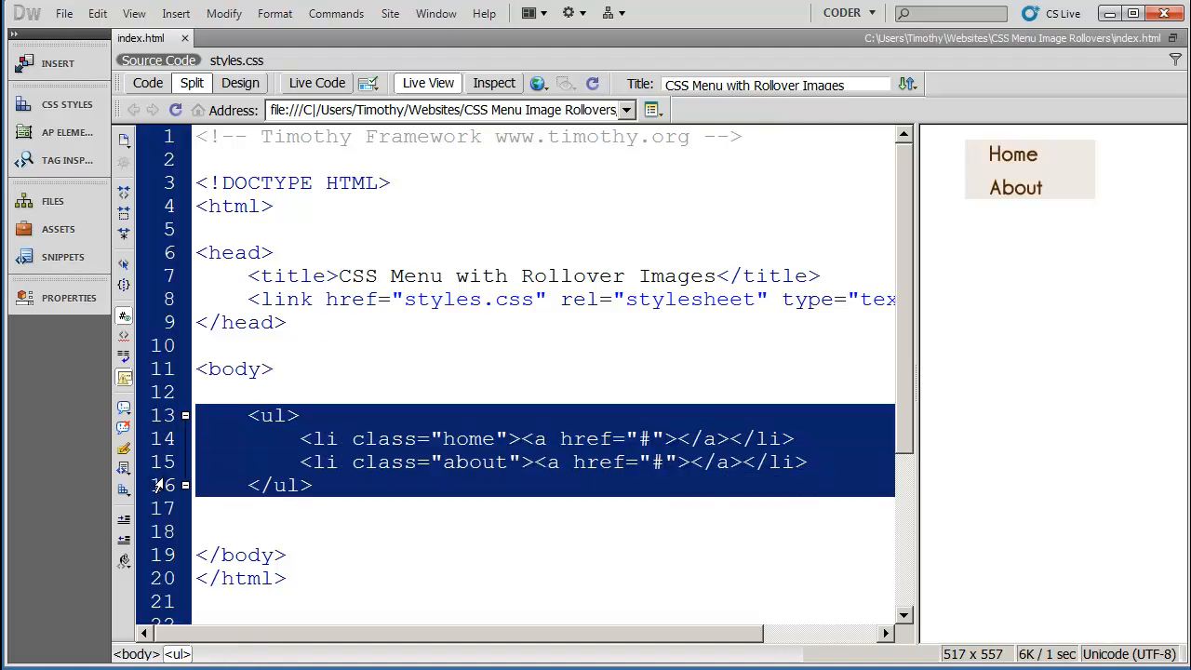
scroll("down", 3)
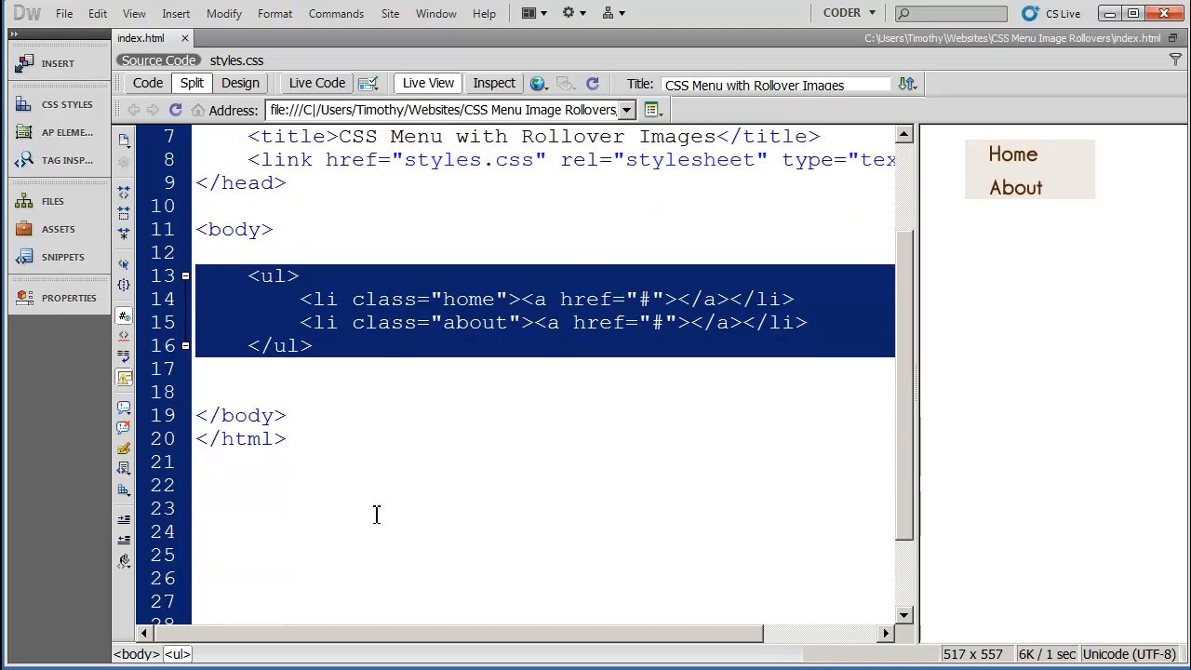
mouse_move(270, 283)
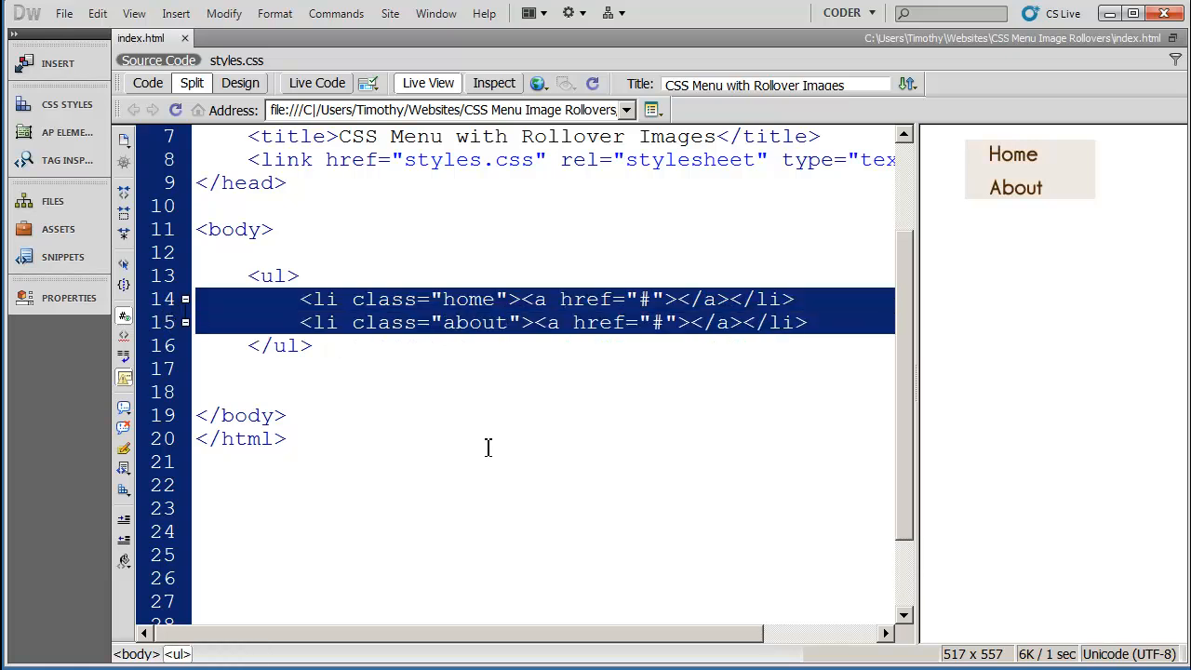
left_click(599, 402)
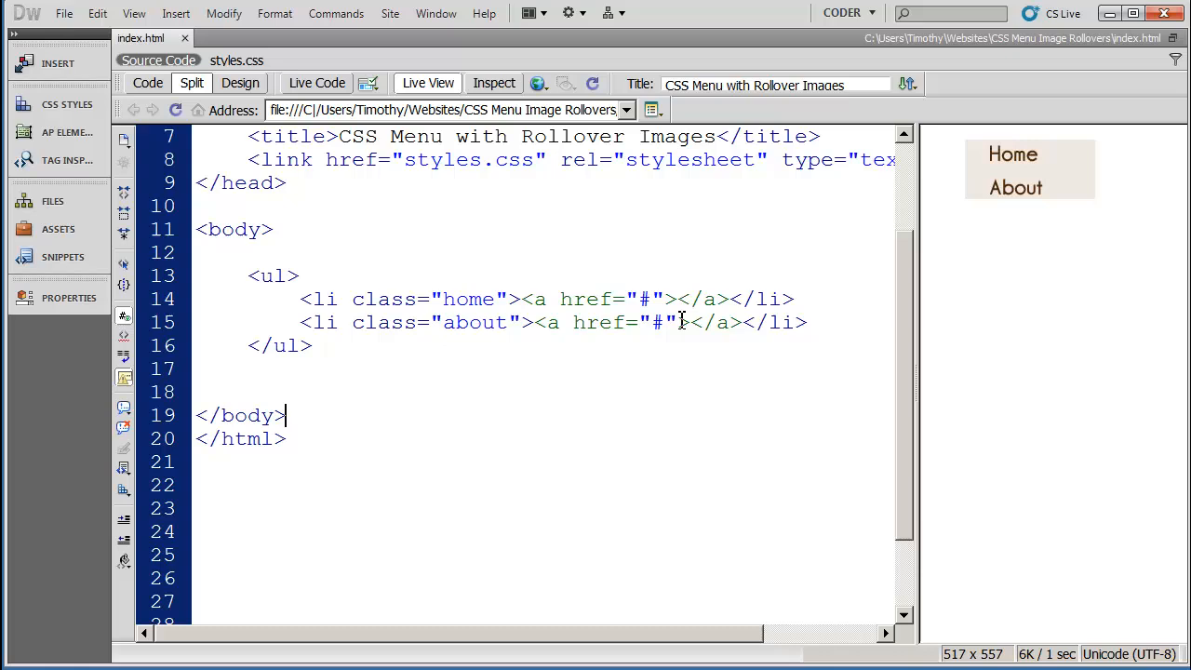
left_click(679, 298)
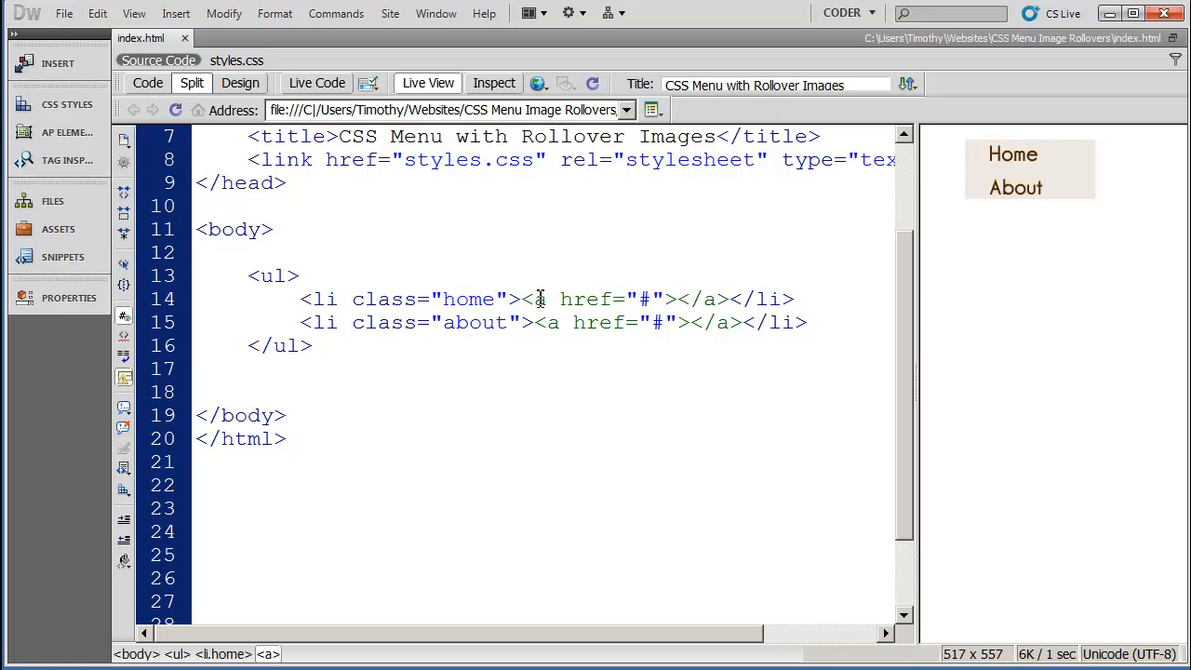
double_click(540, 298)
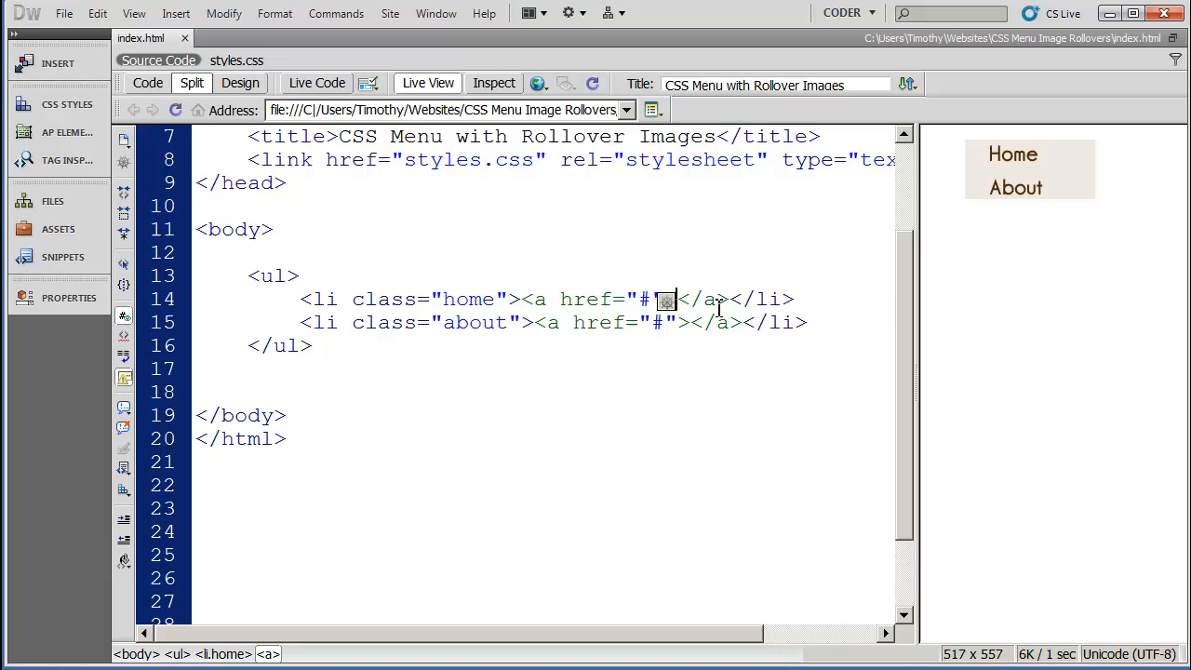
type("Text")
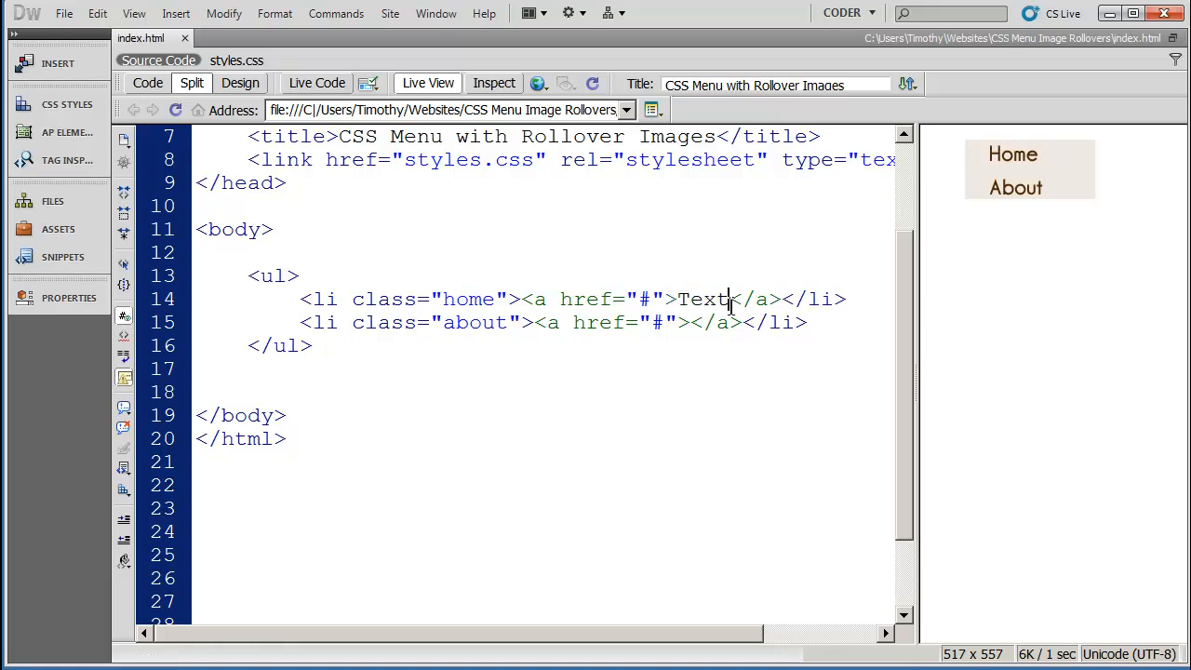
left_click(730, 298)
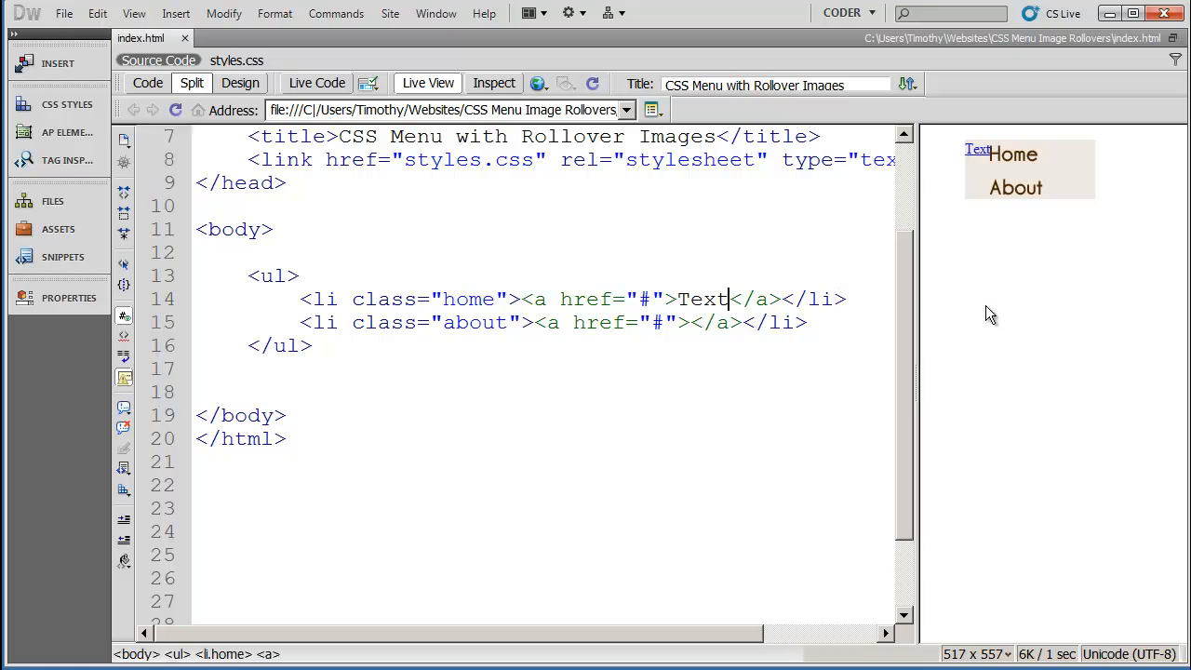
mouse_move(977, 160)
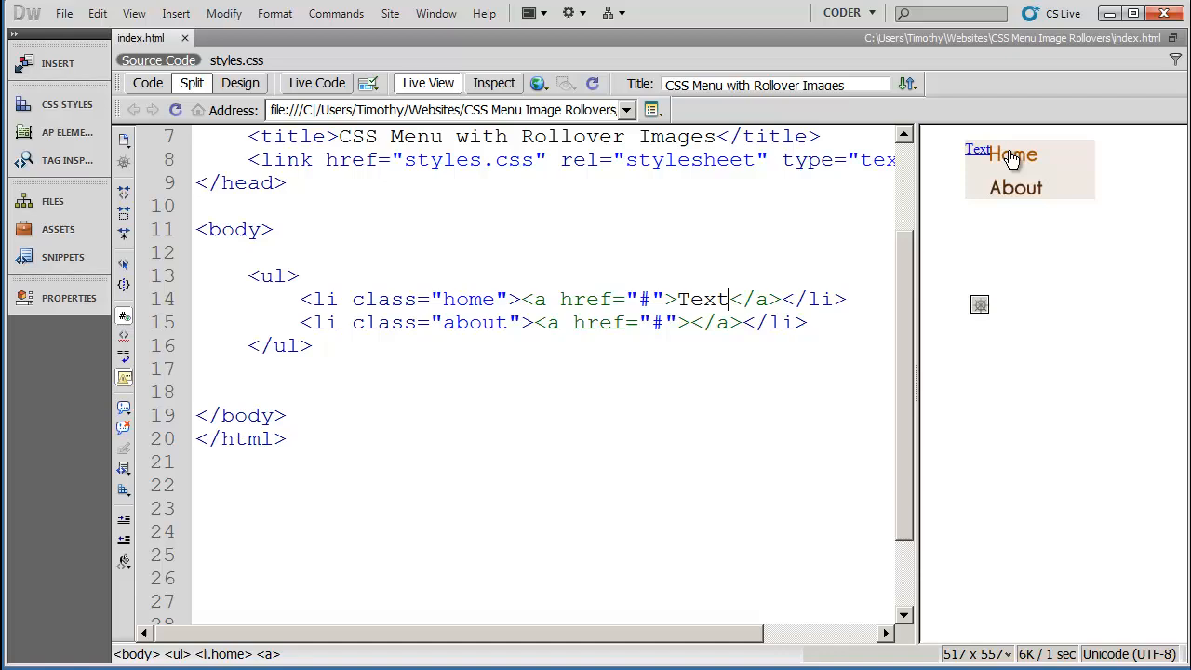
Remove the placeholder word 'Text' again and refresh the preview.
double_click(704, 298)
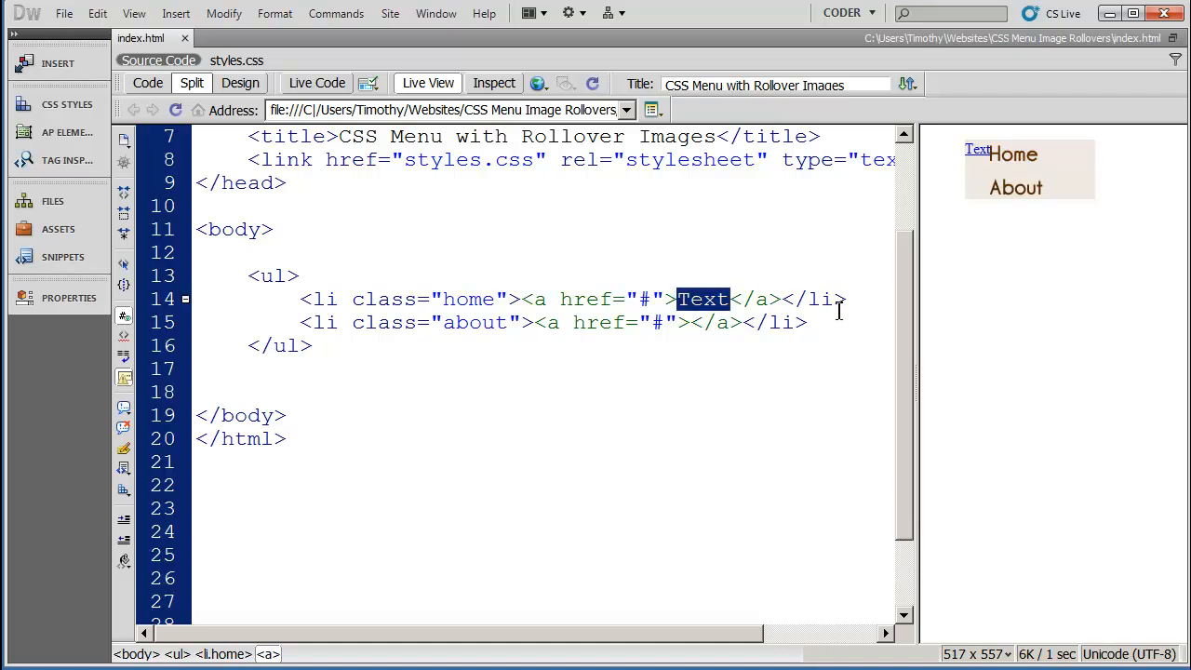
key("Delete")
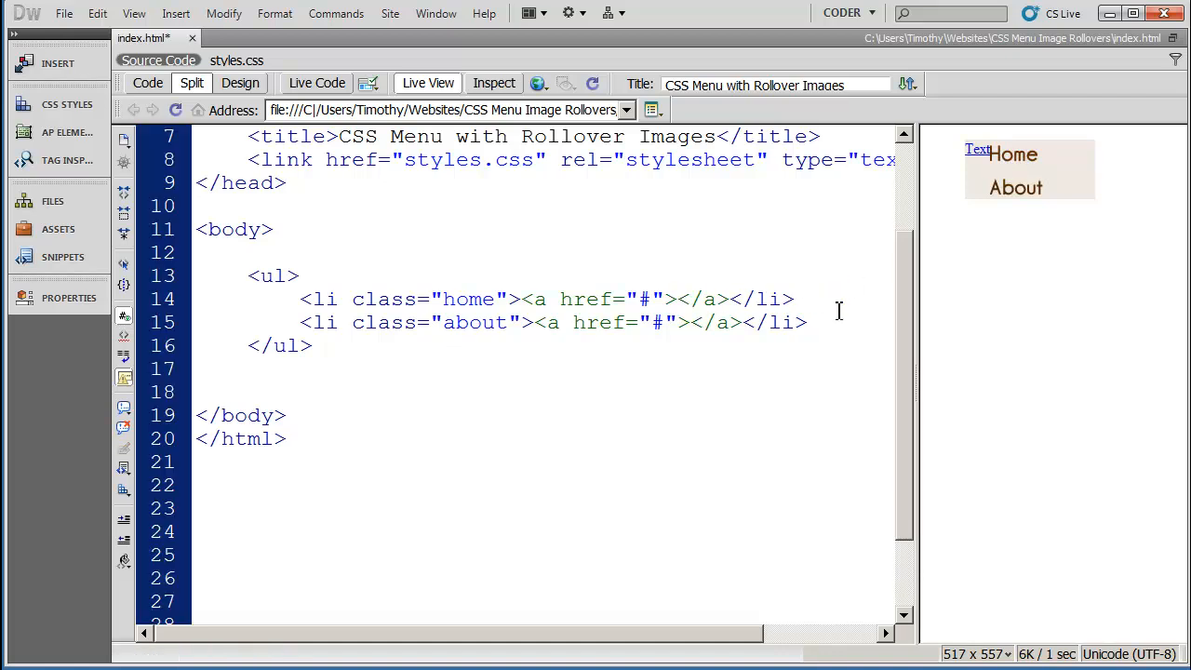
left_click(678, 298)
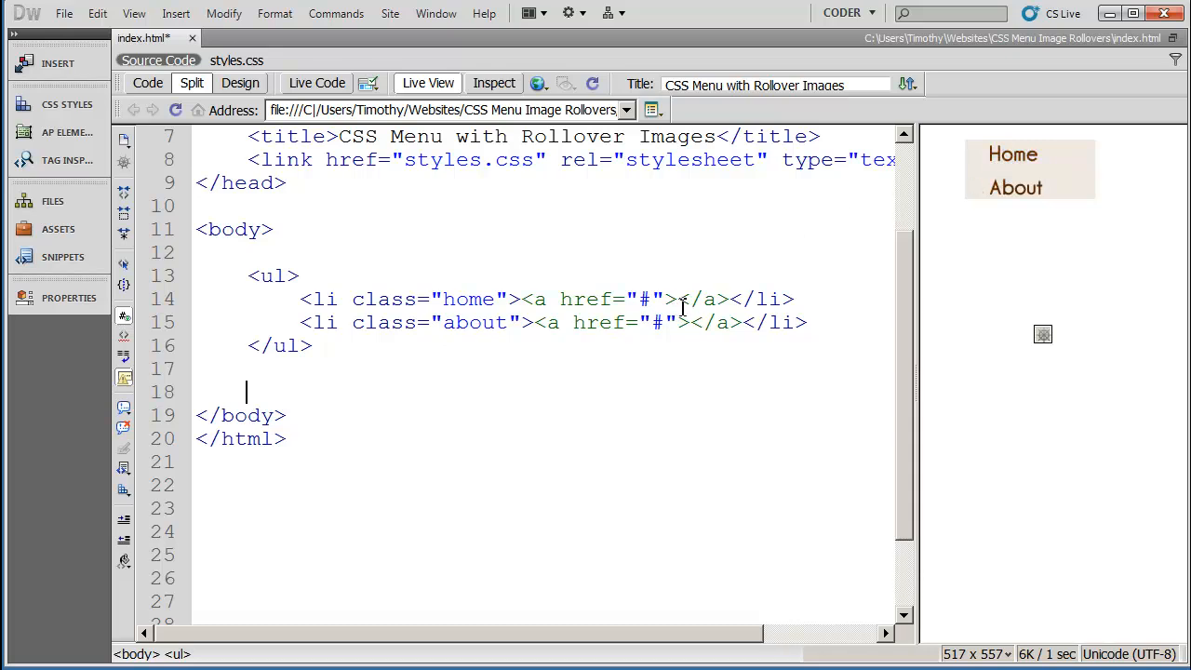
mouse_move(603, 298)
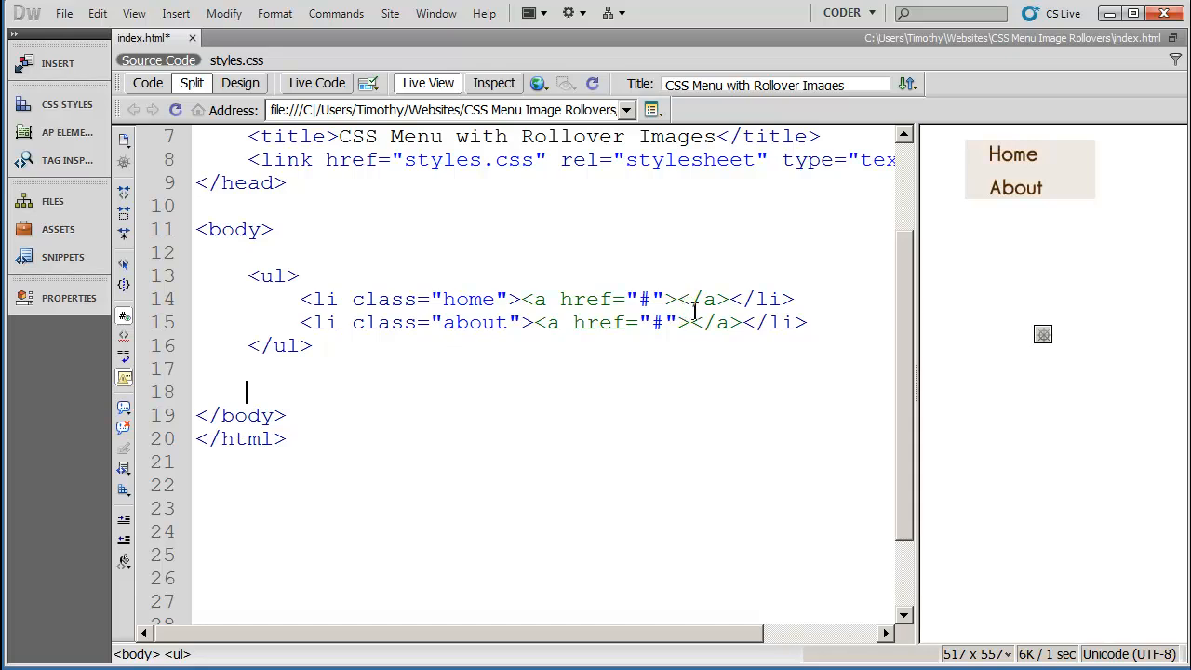
Highlight the Home item's placeholder link address and its li tag in the source.
double_click(643, 297)
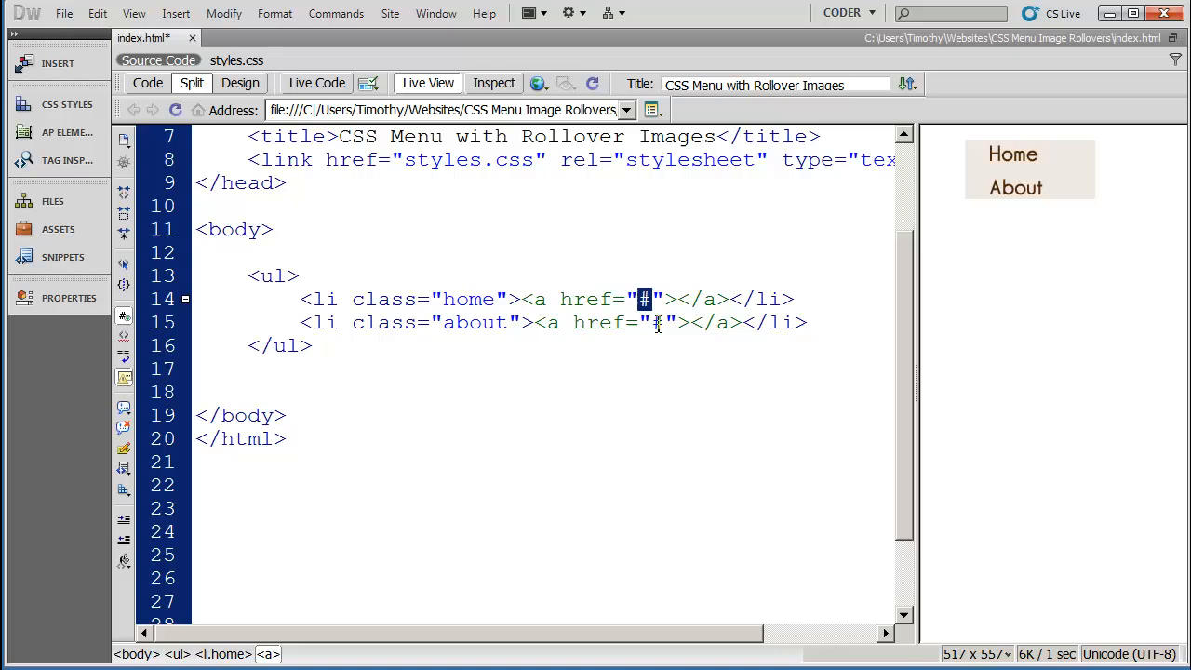
left_click(655, 322)
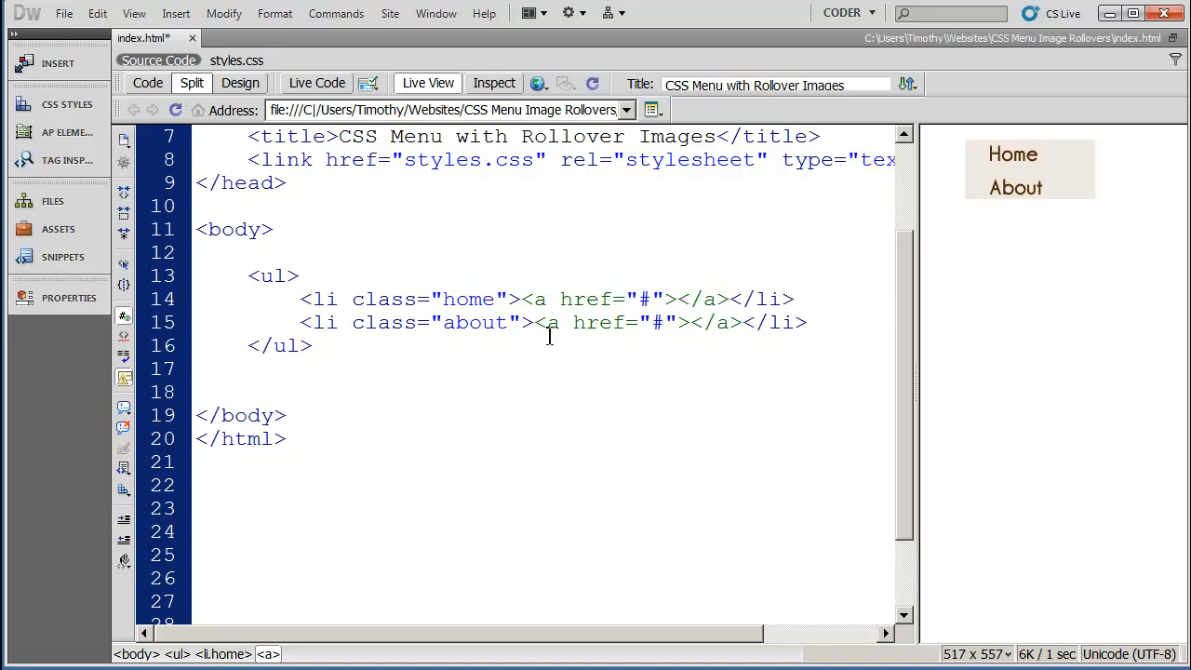
left_click(358, 298)
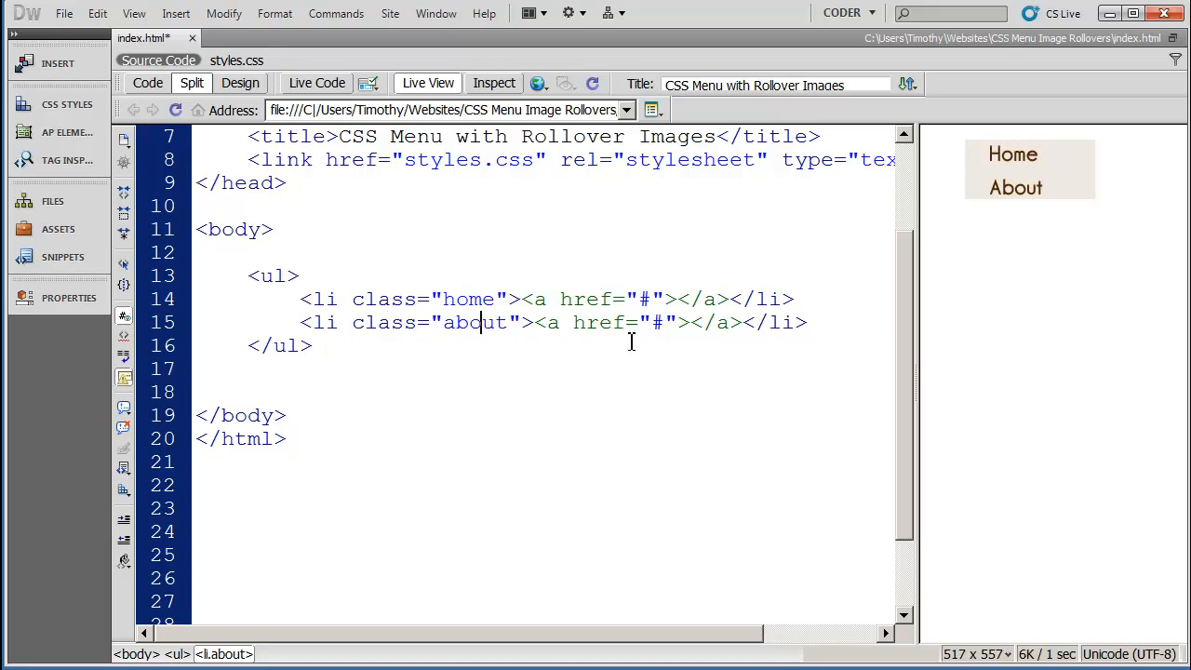
double_click(324, 297)
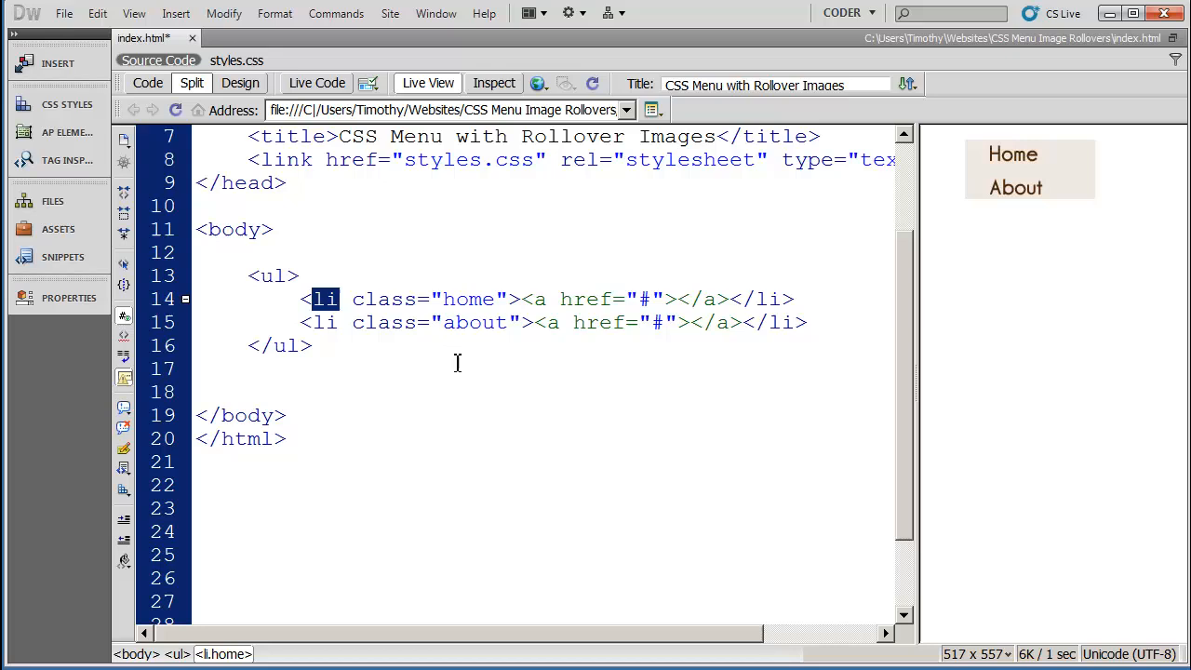
left_click(484, 275)
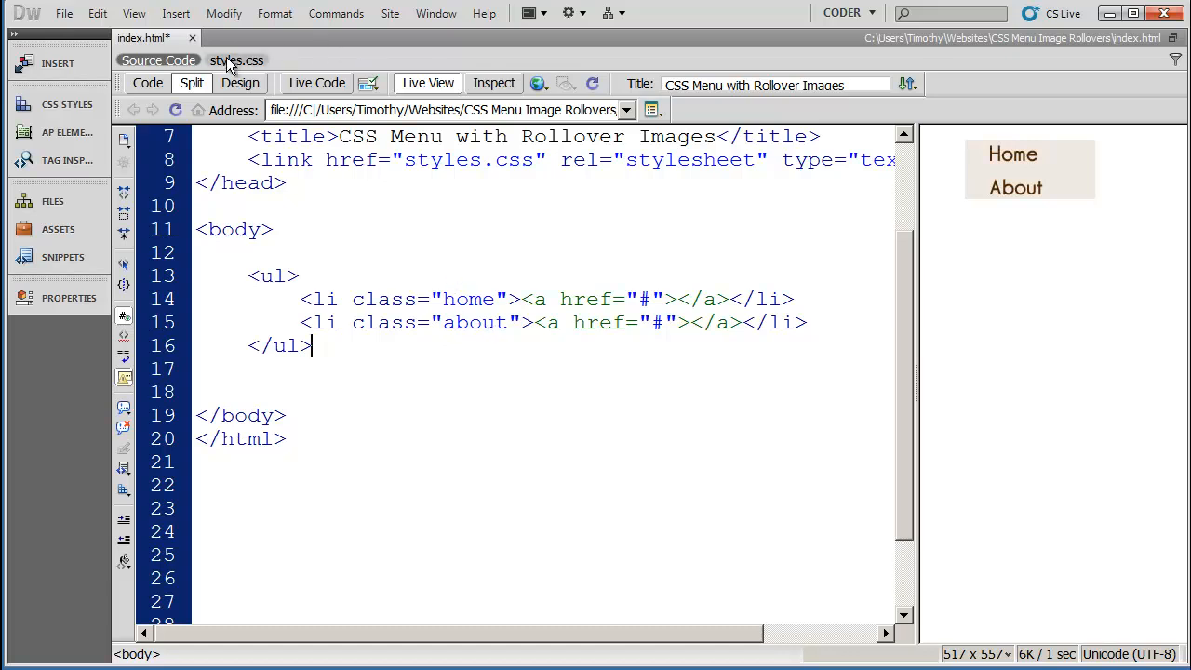
Show styles.css and highlight the li list-style-type rule and the li a height/display rule.
left_click(235, 59)
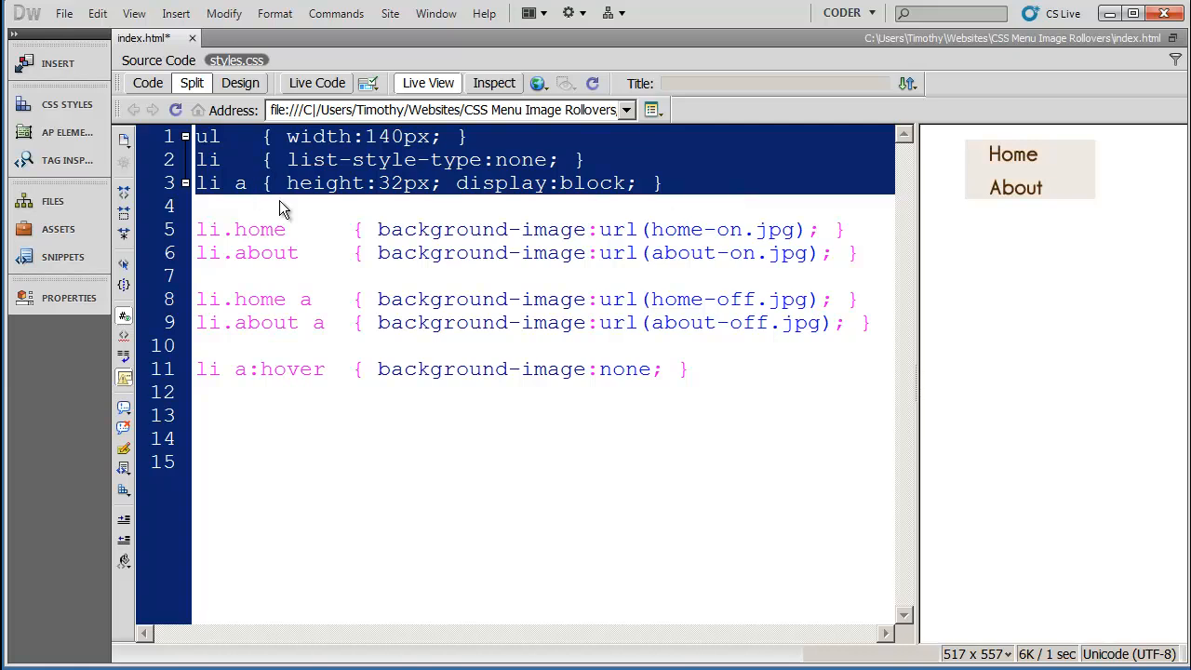
mouse_move(258, 191)
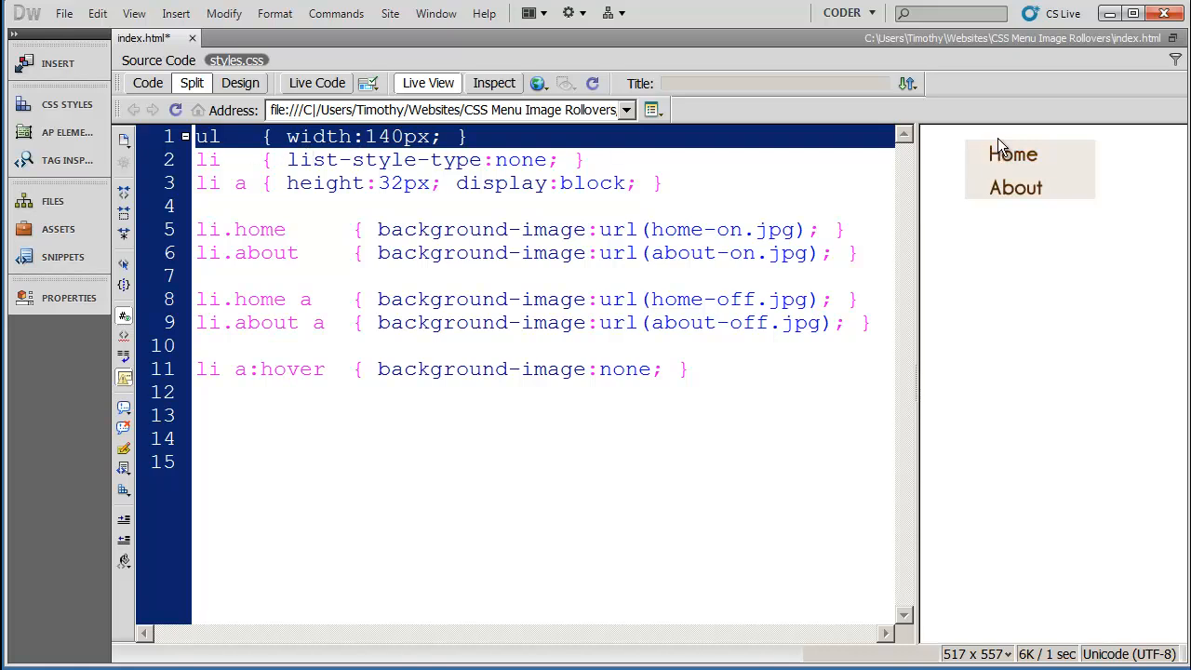
mouse_move(1023, 447)
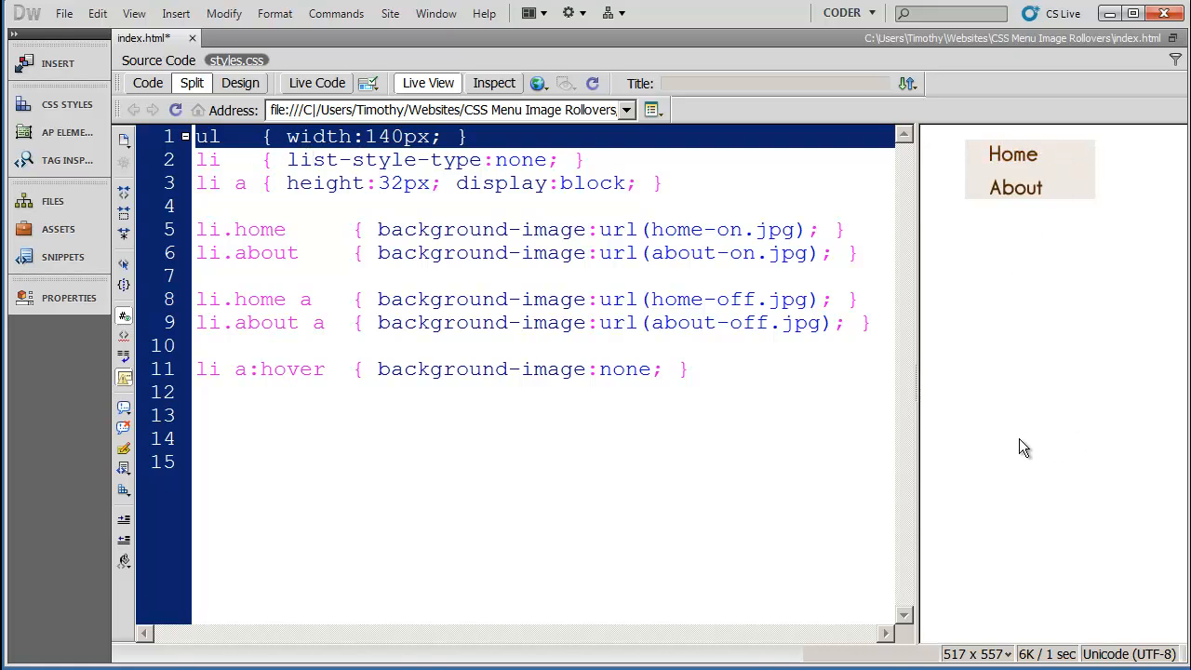
mouse_move(621, 466)
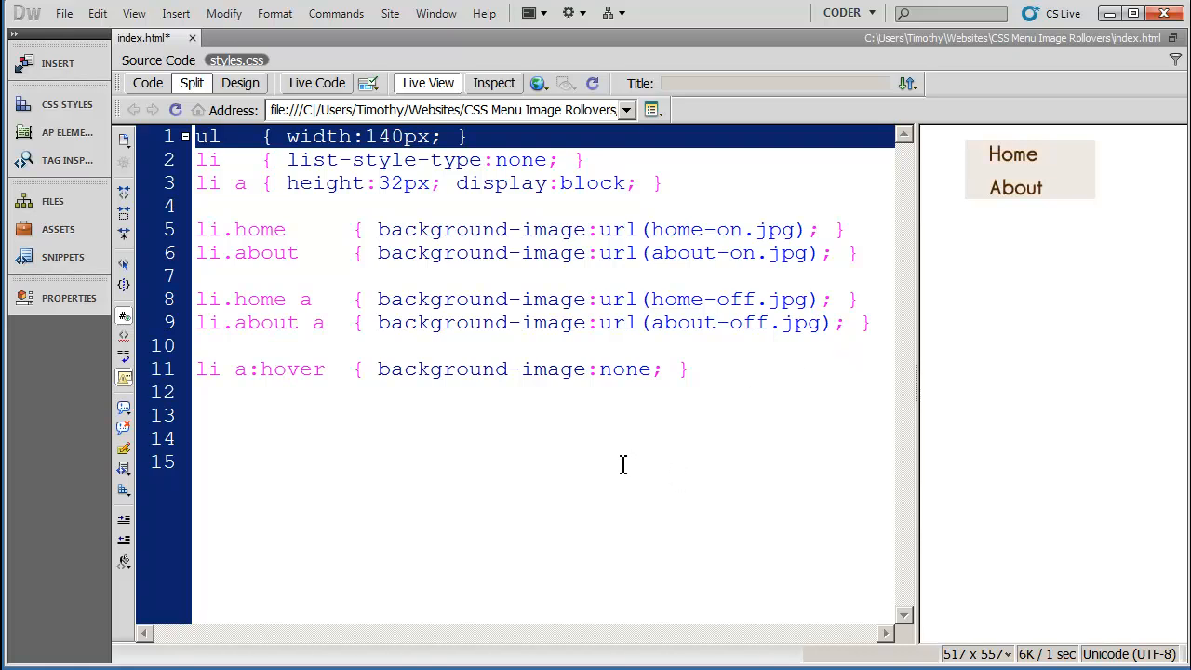
left_click(197, 462)
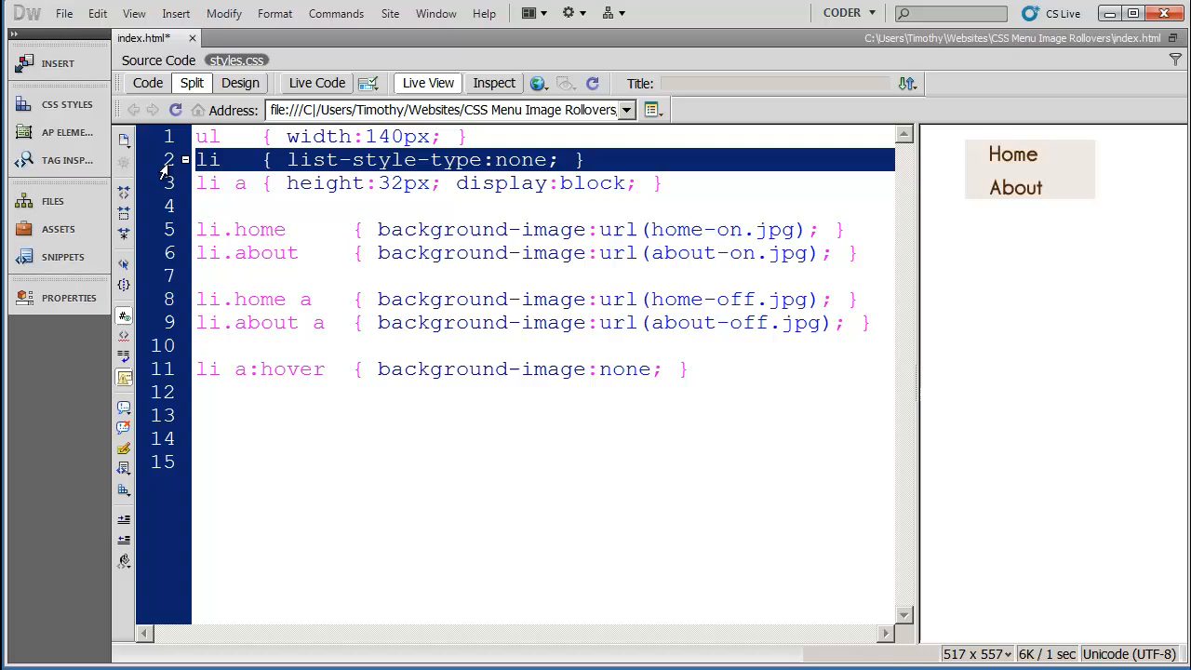
mouse_move(381, 167)
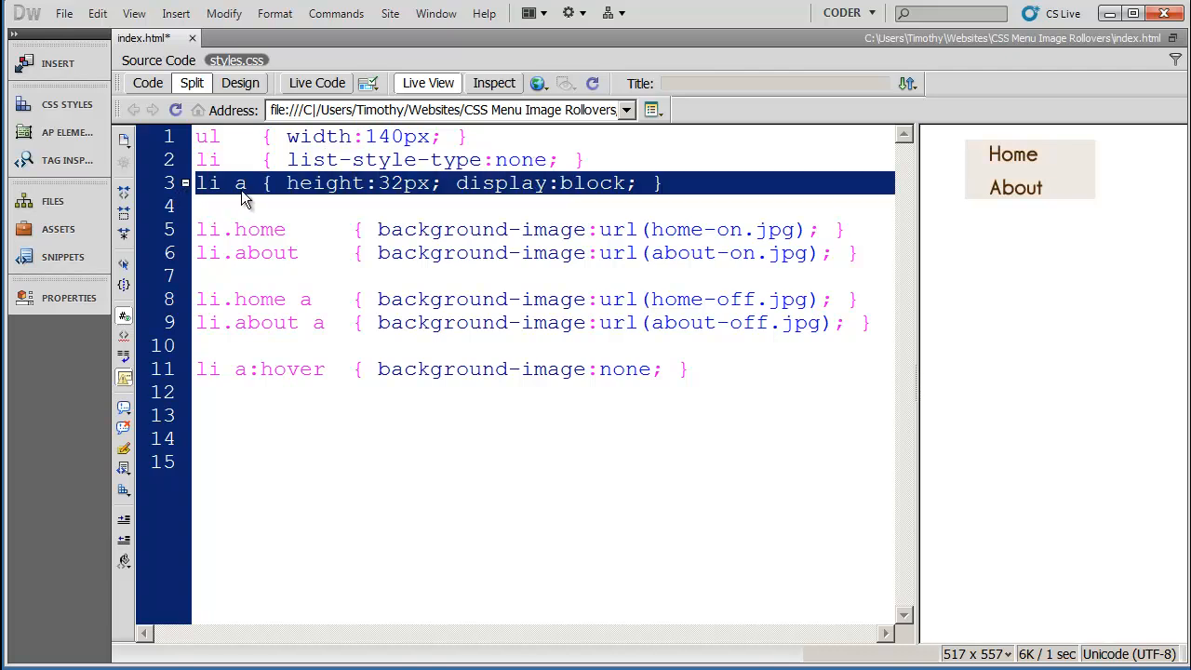
left_click(208, 184)
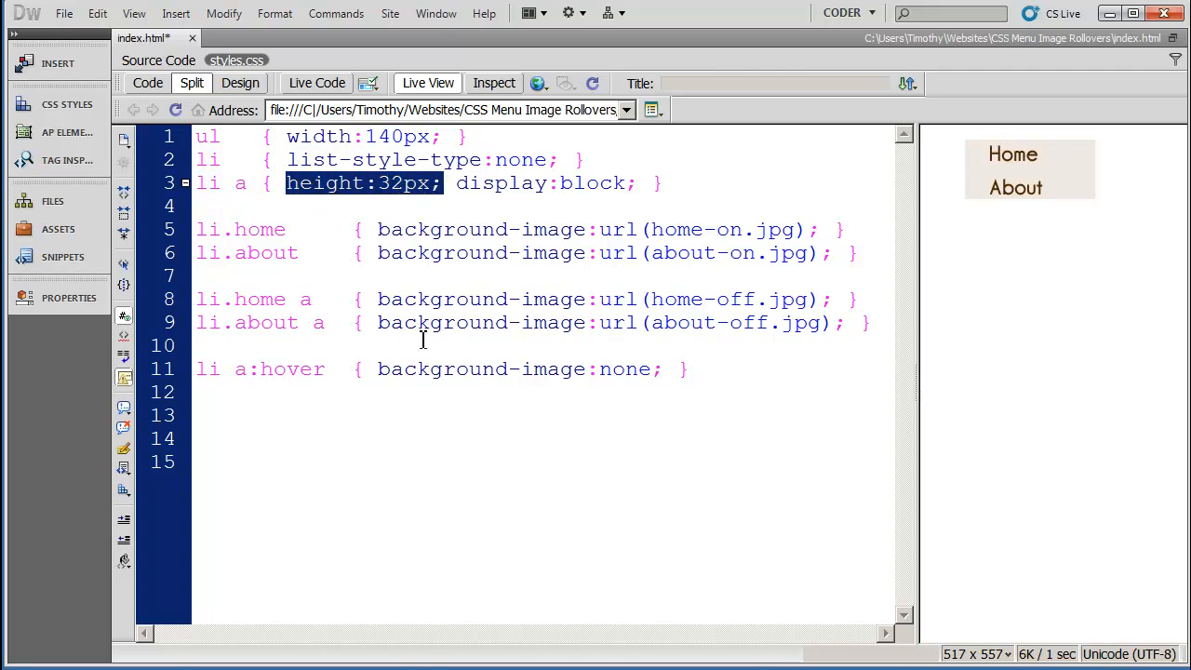
left_click(239, 184)
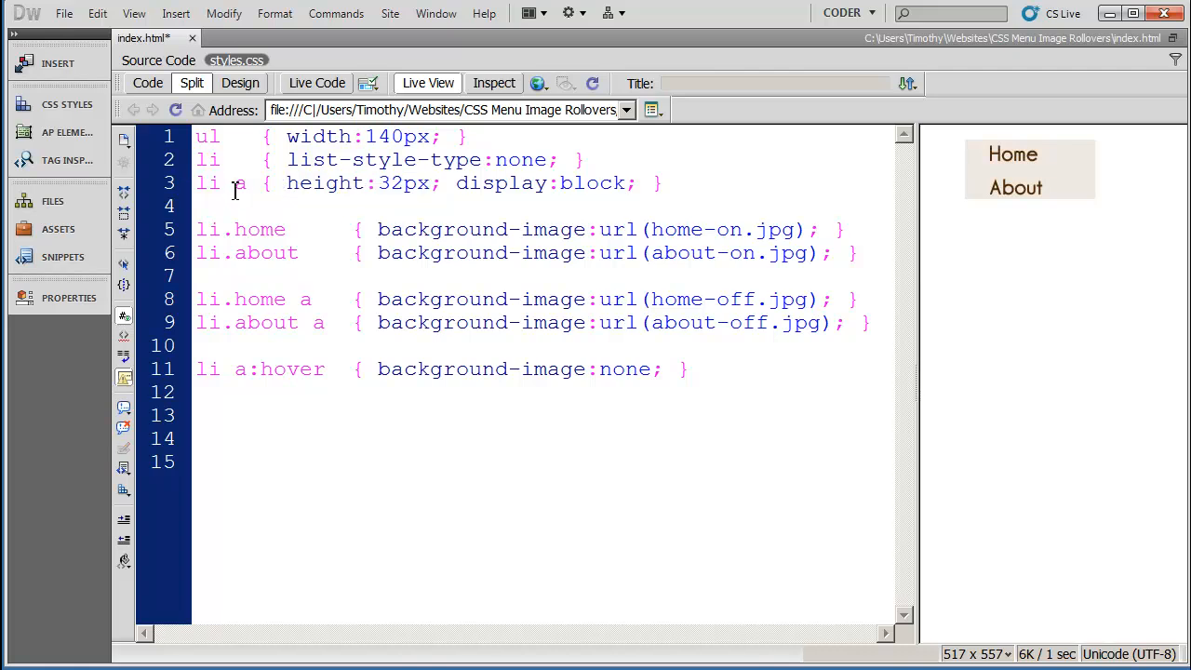
double_click(240, 185)
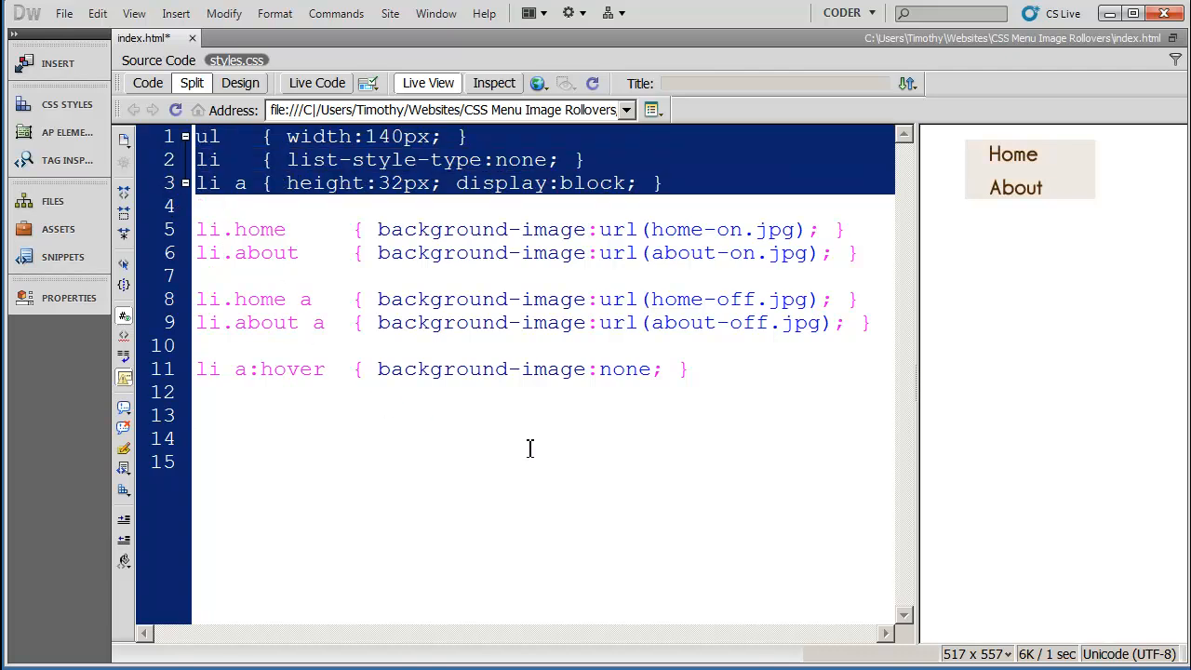
mouse_move(655, 480)
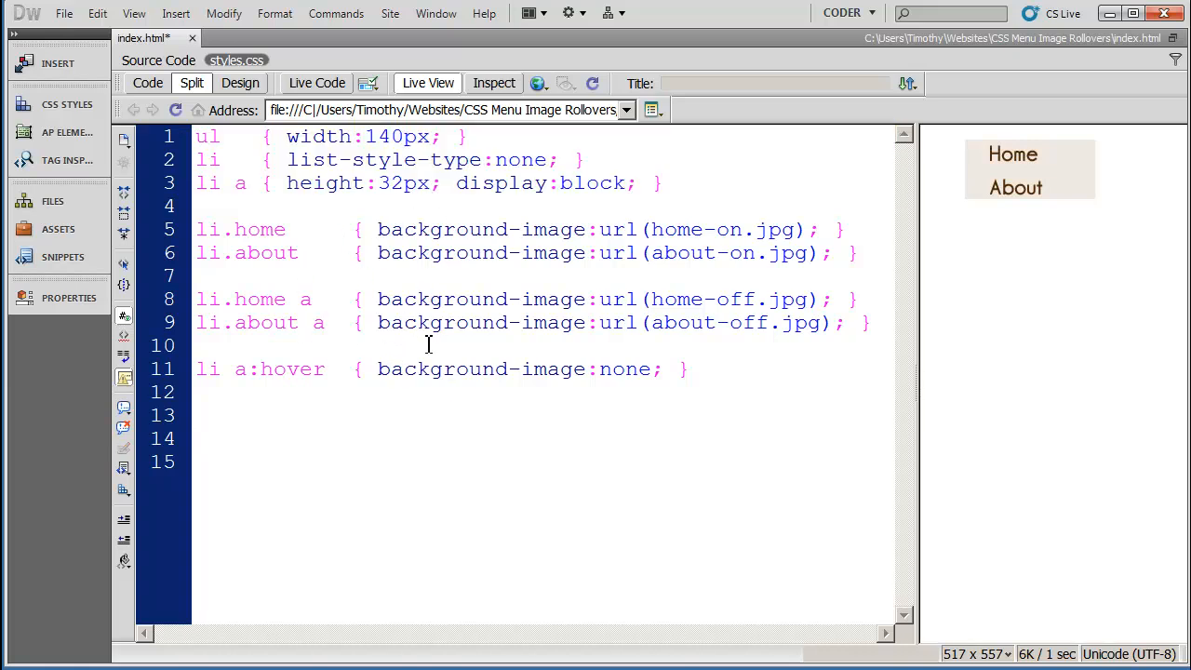
mouse_move(1016, 188)
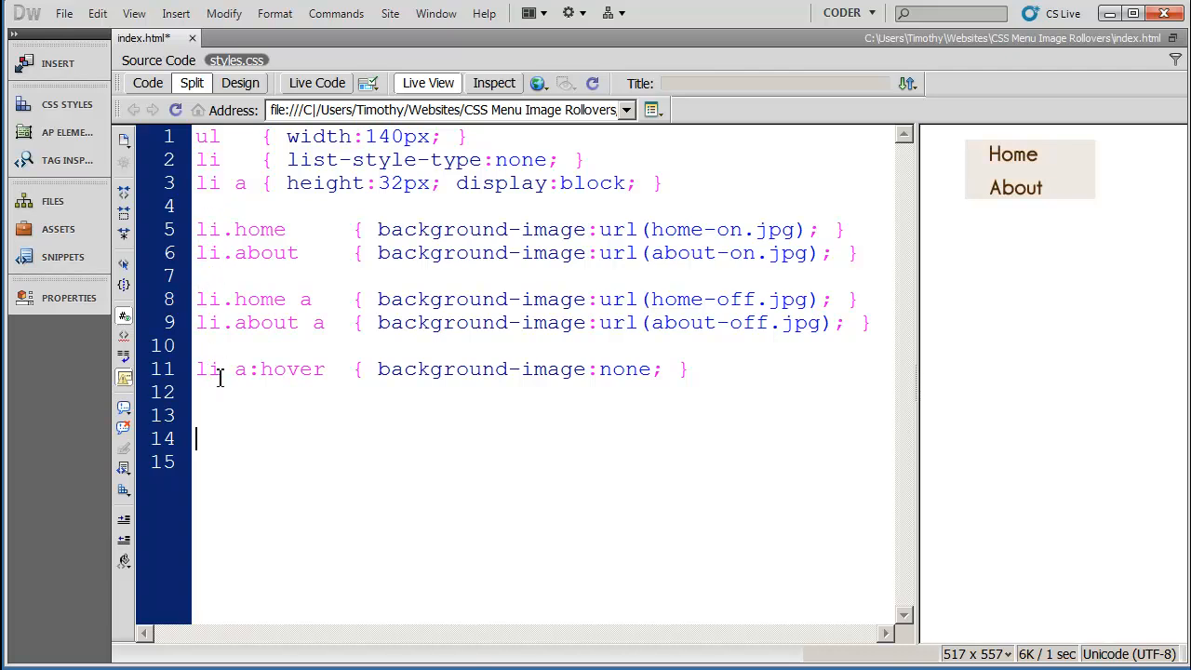
left_click(220, 253)
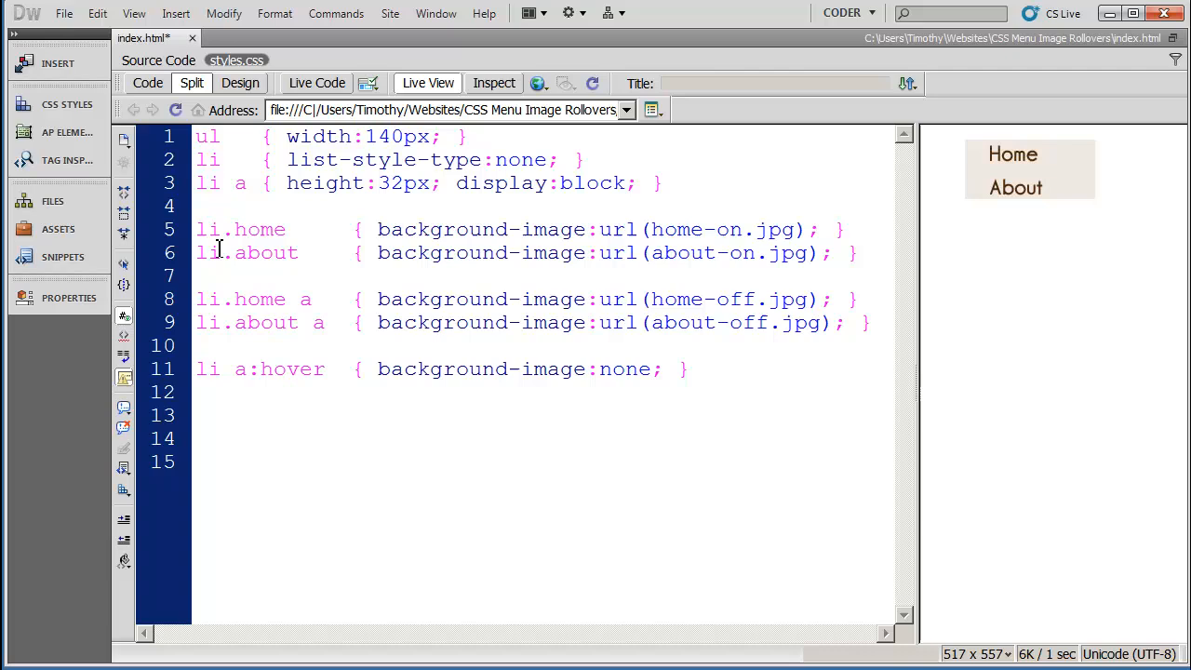
double_click(261, 231)
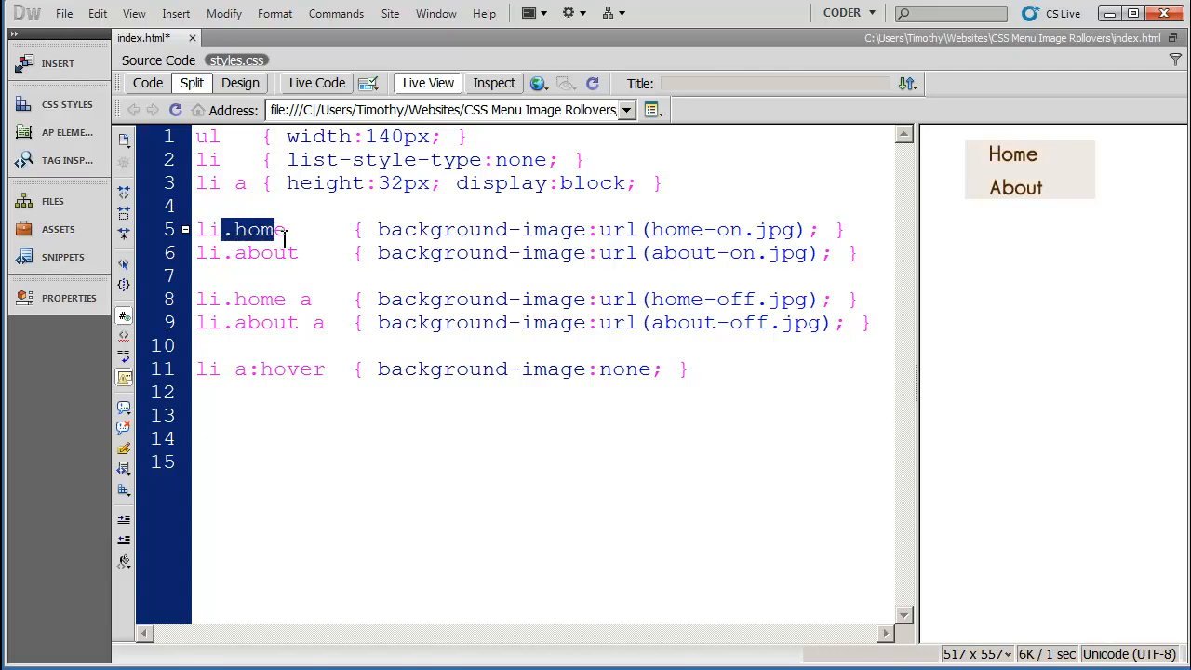
double_click(264, 253)
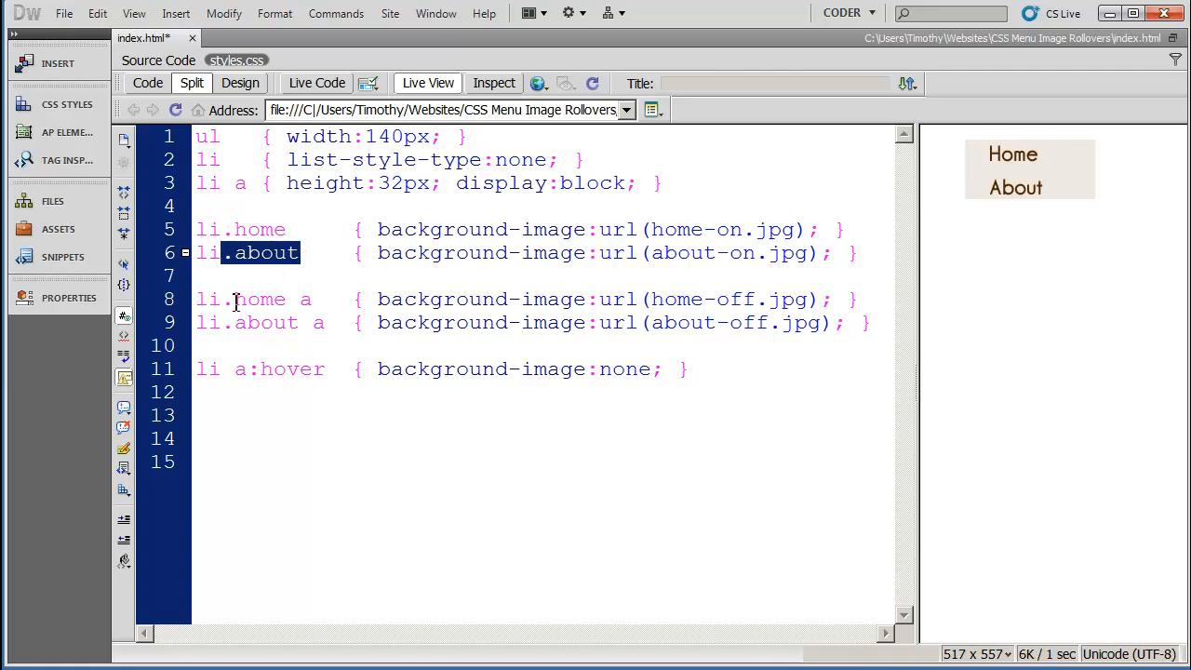
double_click(259, 298)
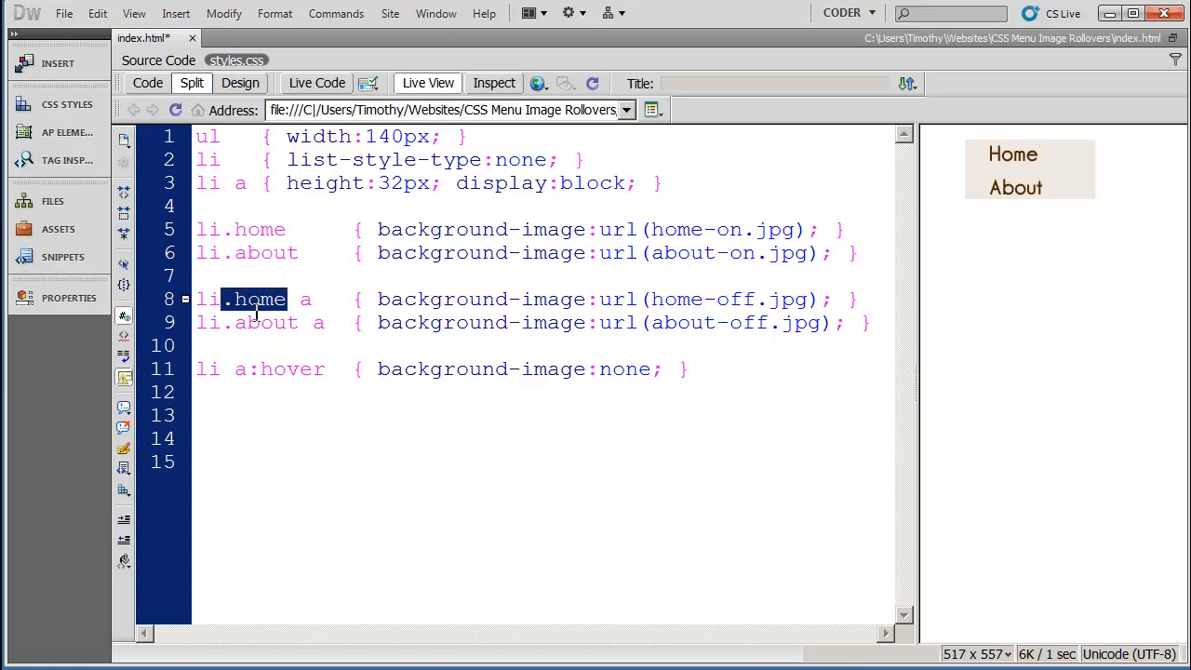
double_click(264, 322)
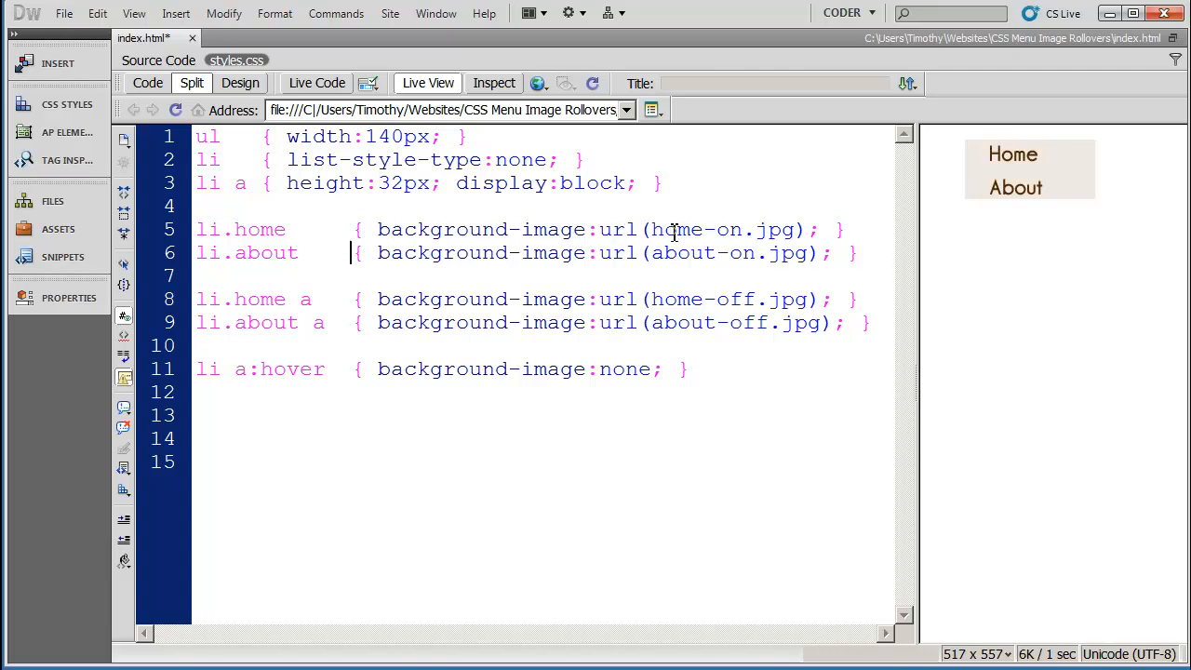
left_click(223, 231)
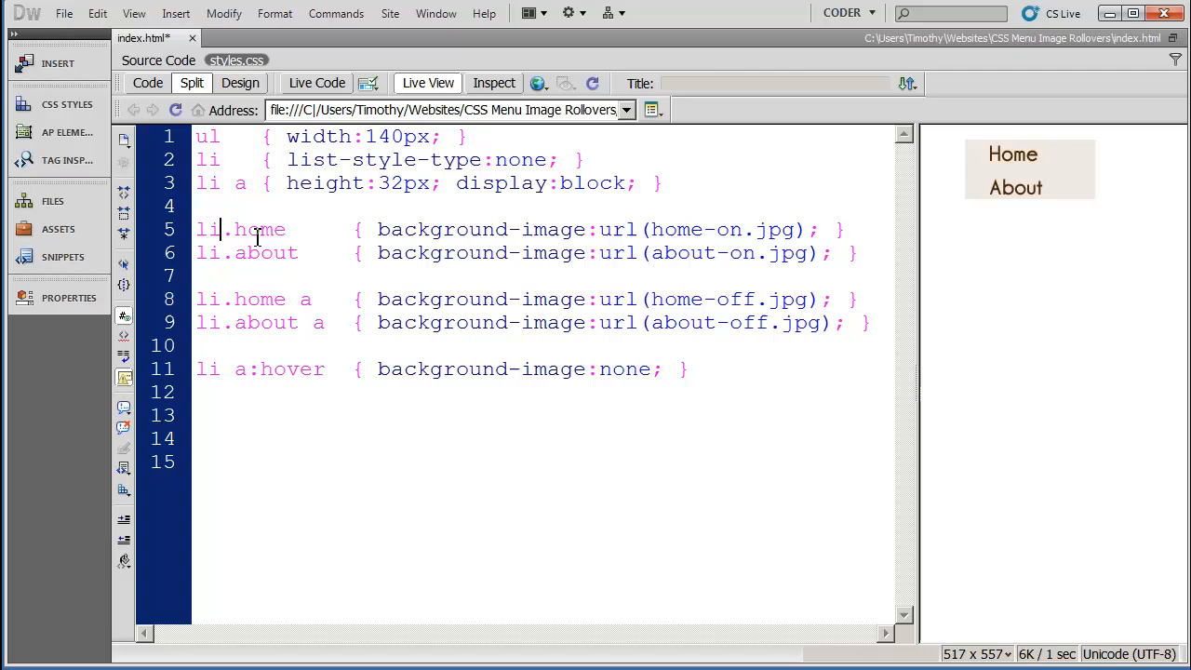
double_click(696, 231)
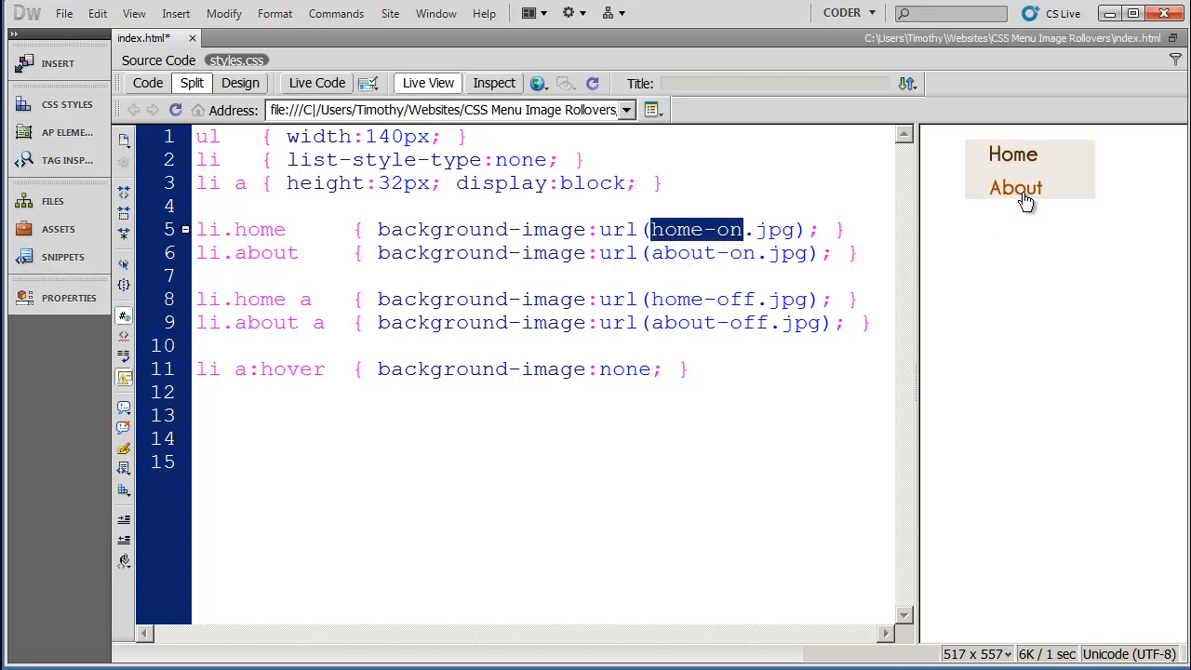
mouse_move(1019, 168)
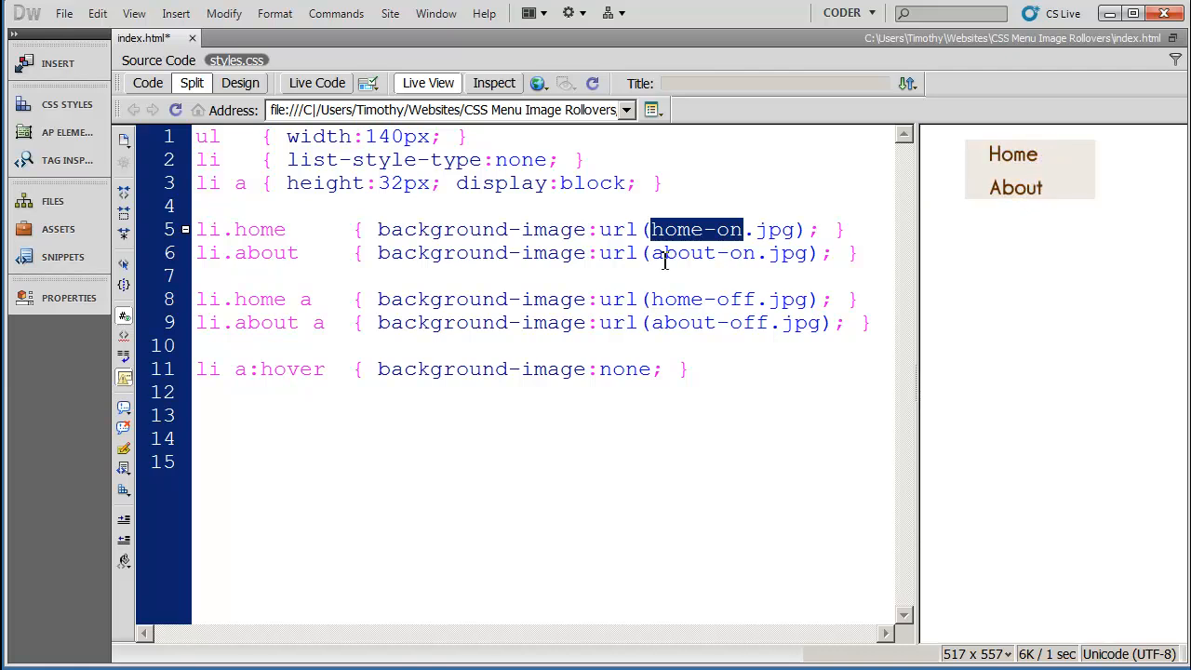
left_click(265, 253)
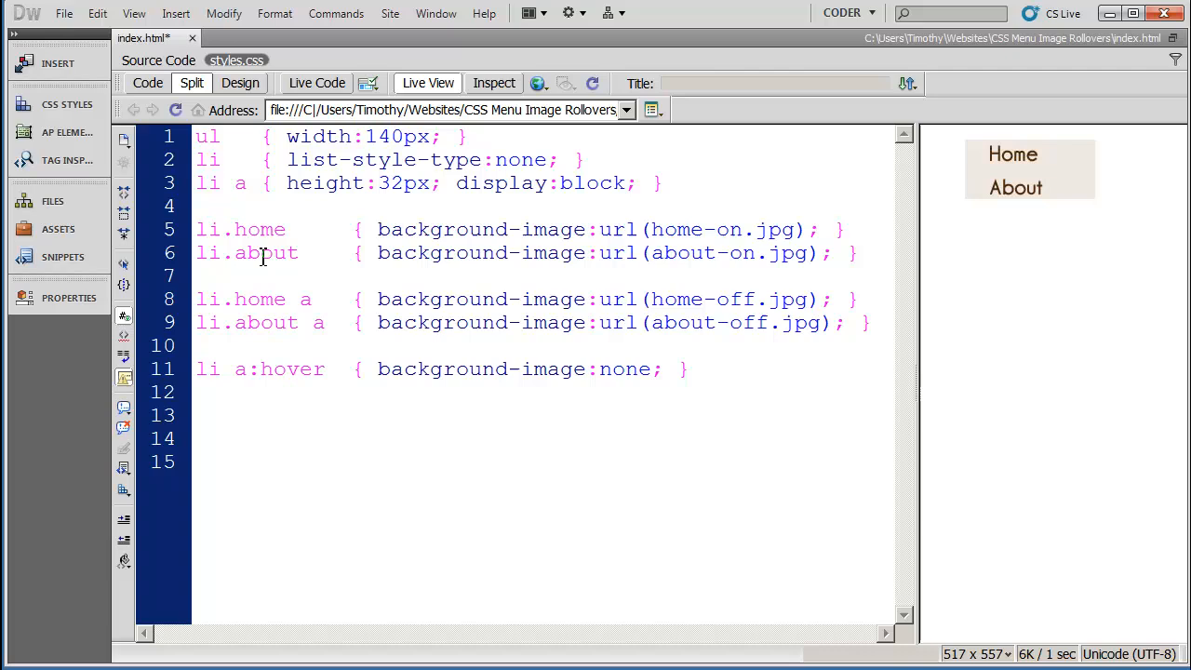
double_click(264, 253)
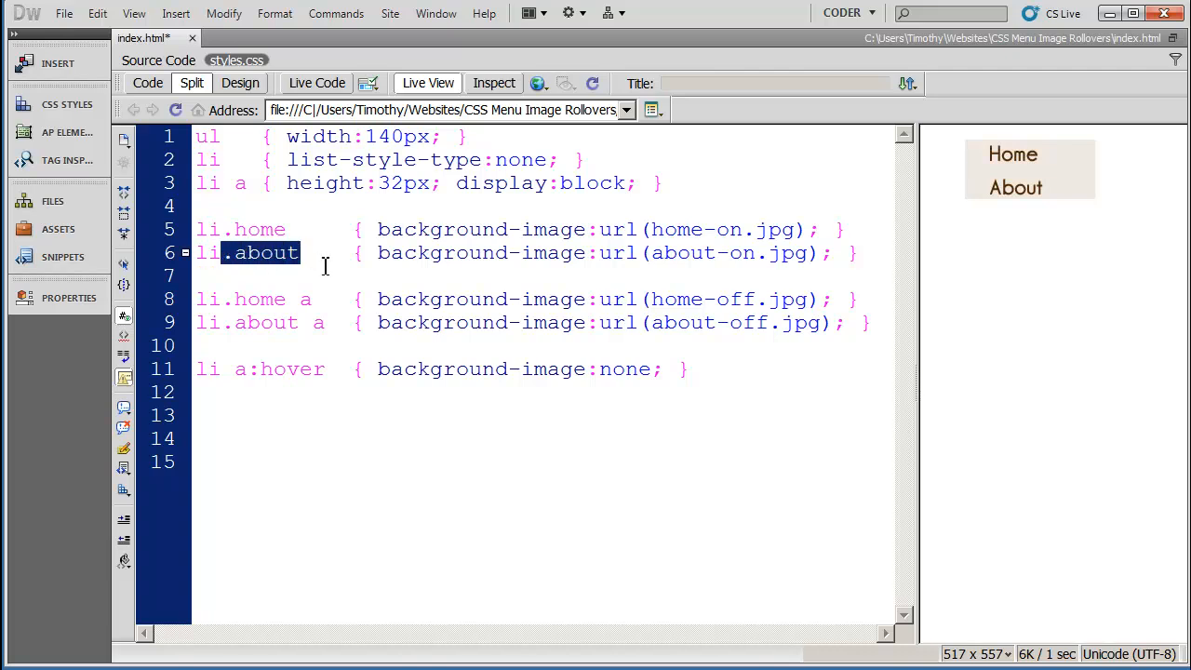
left_click(577, 253)
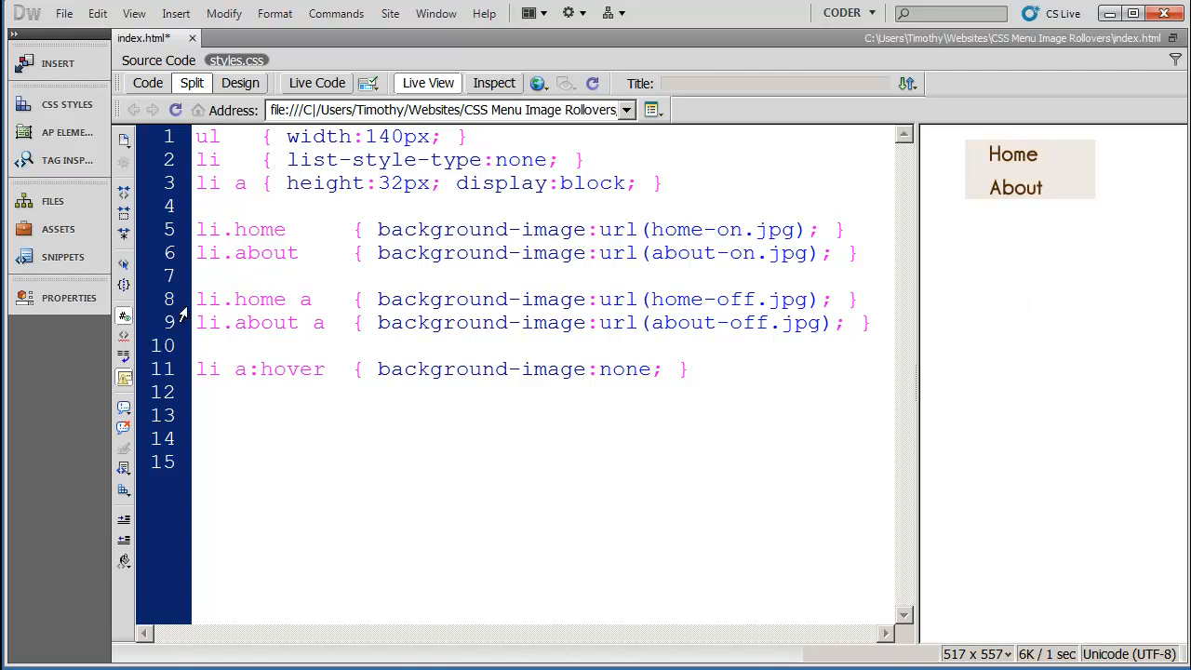
left_click_drag(197, 298, 845, 322)
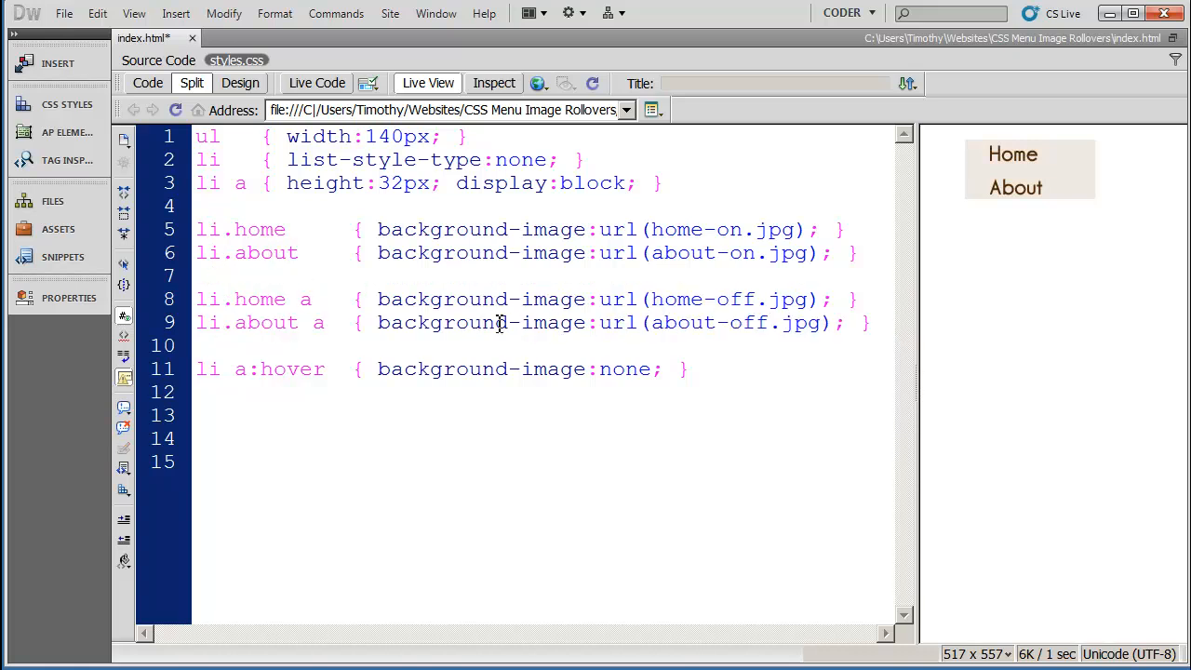
double_click(209, 229)
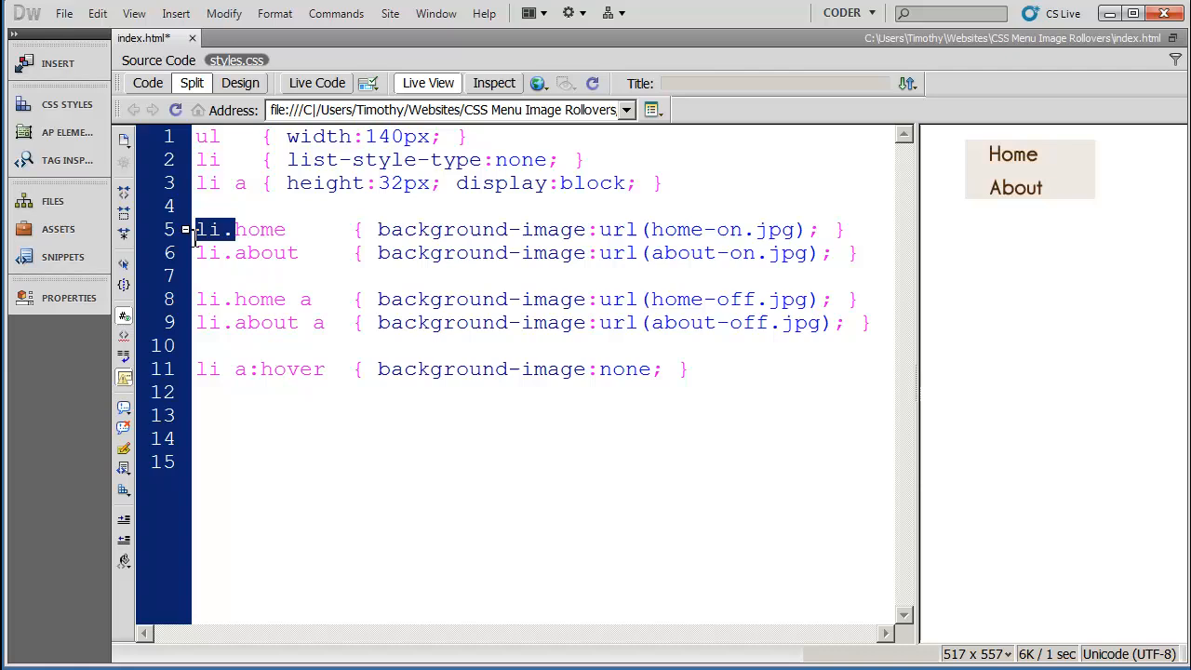
mouse_move(238, 297)
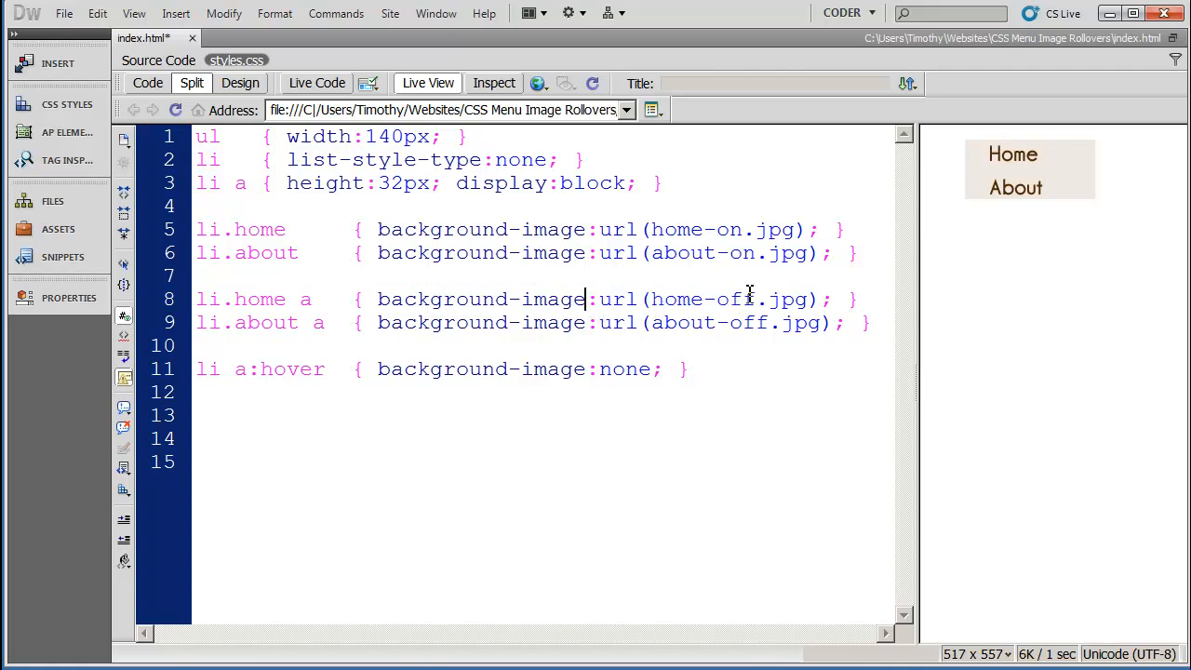
double_click(703, 298)
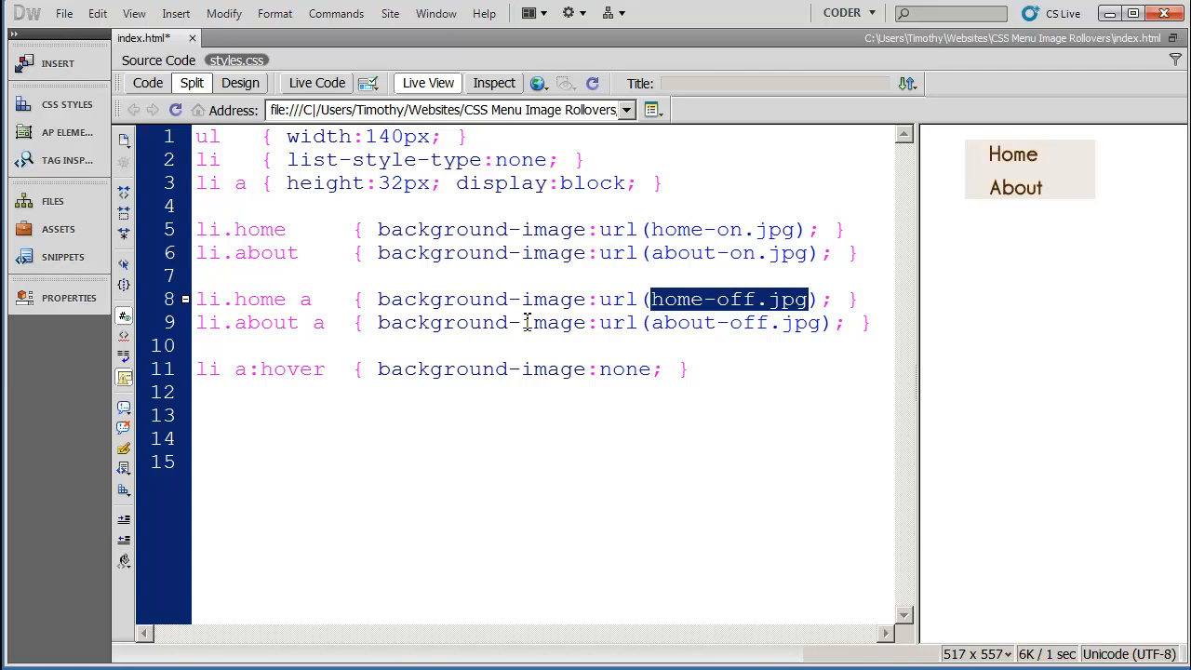
left_click(306, 298)
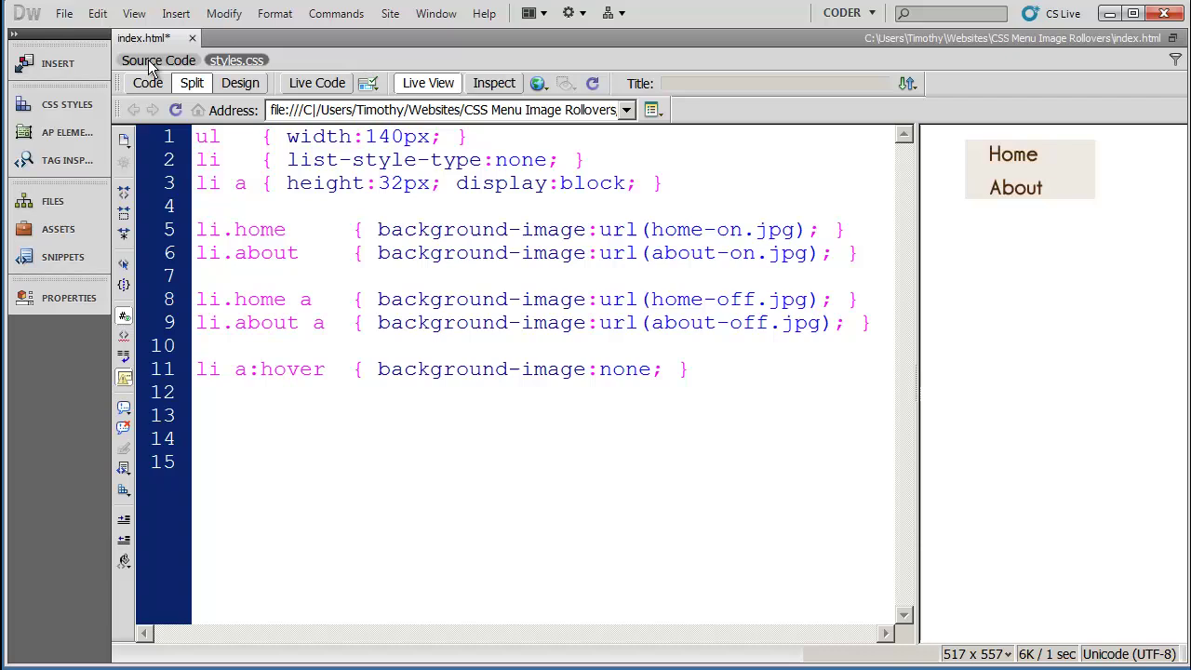
left_click(158, 59)
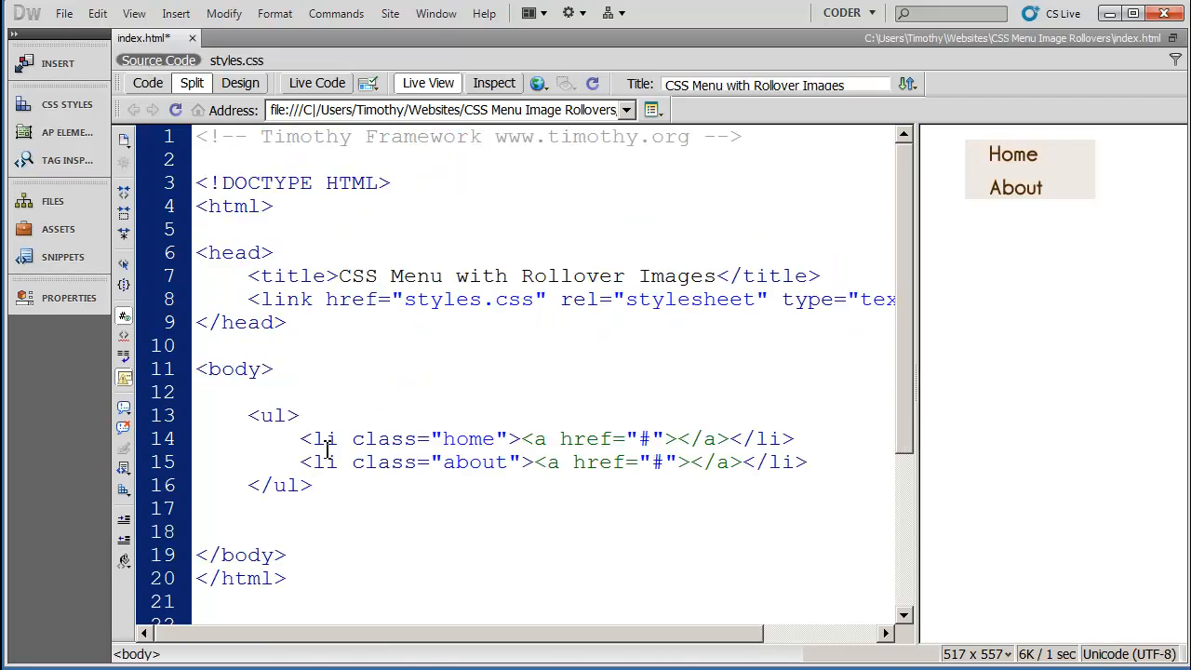
double_click(324, 439)
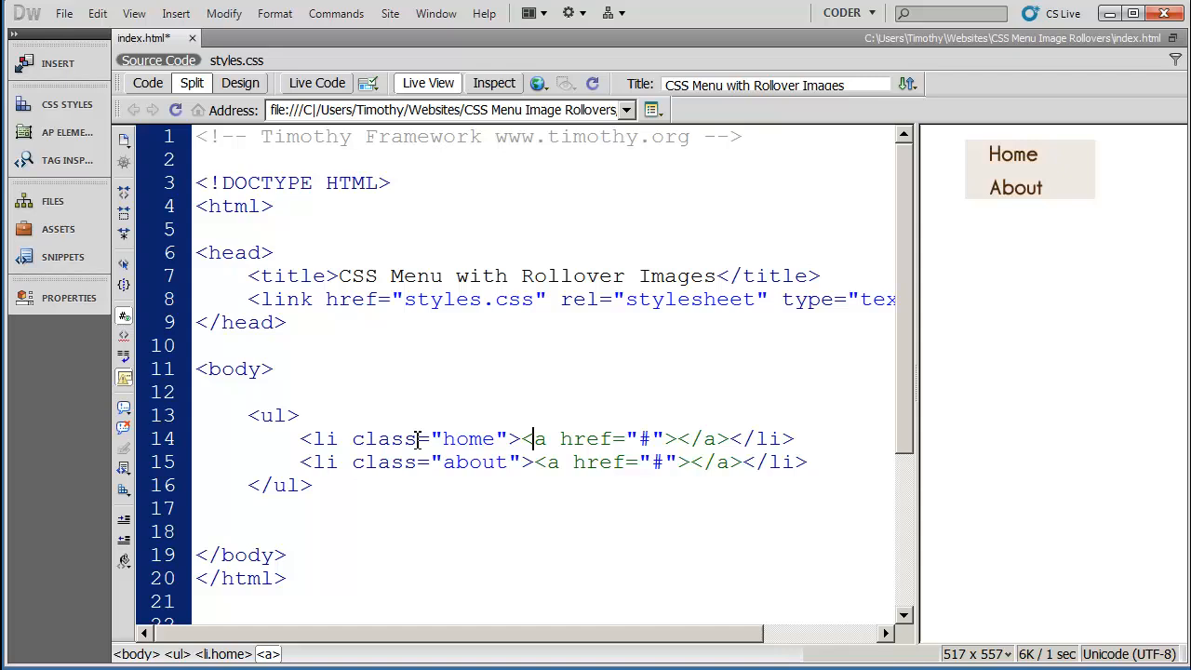
double_click(324, 439)
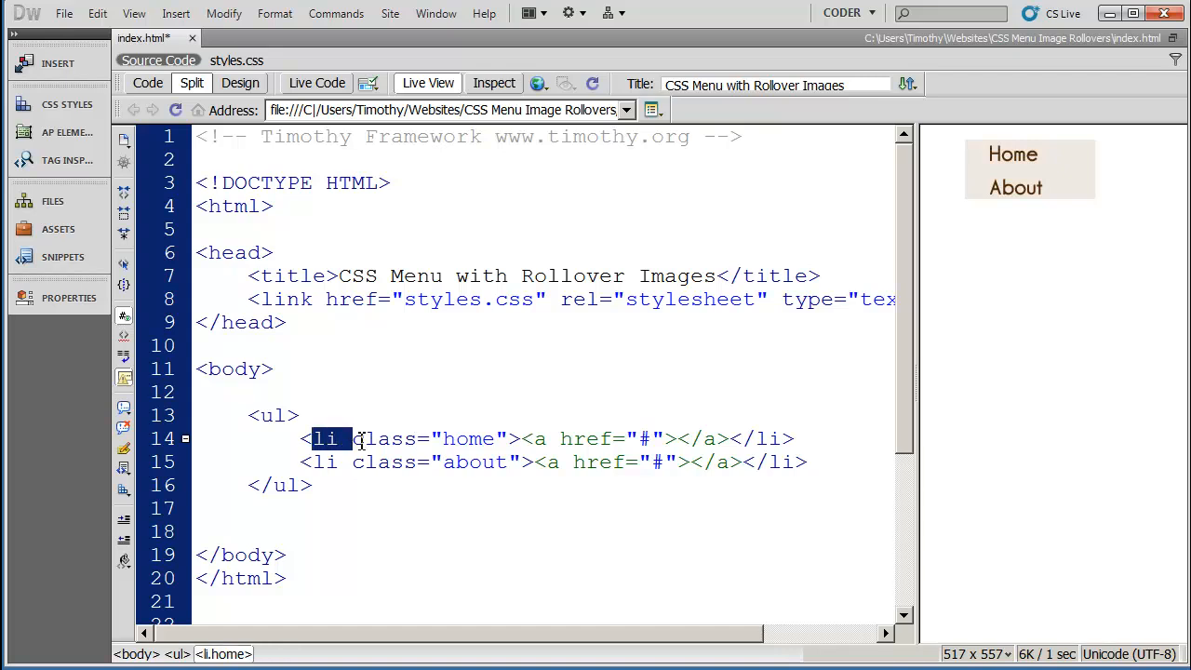
left_click(237, 59)
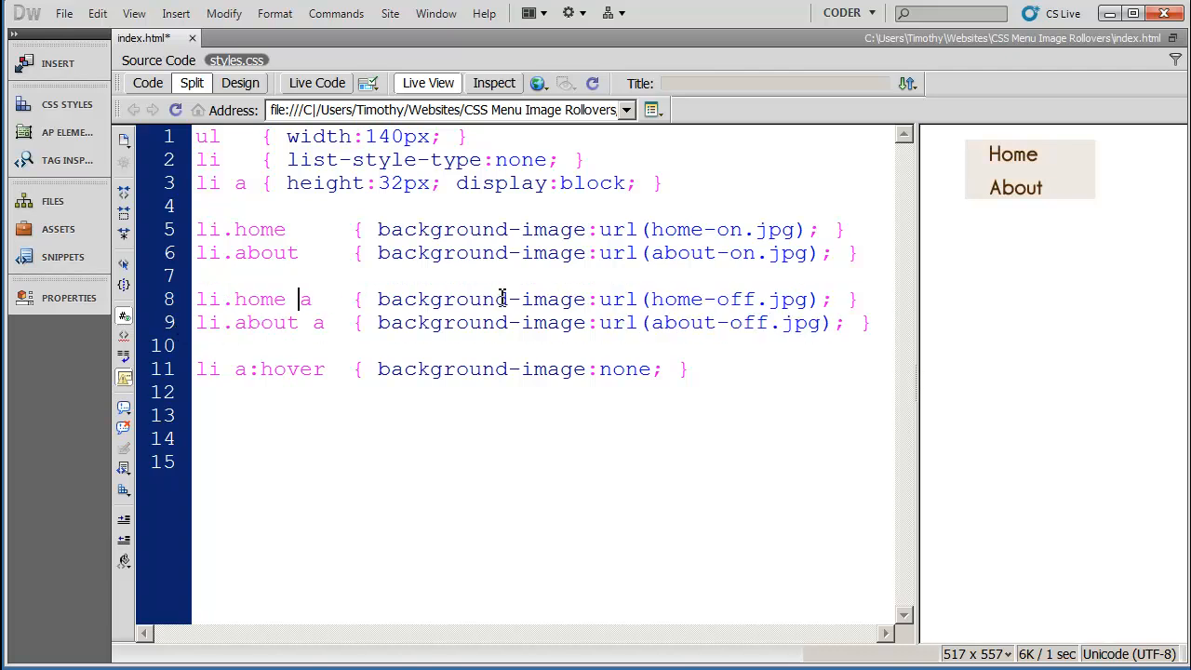
left_click(759, 298)
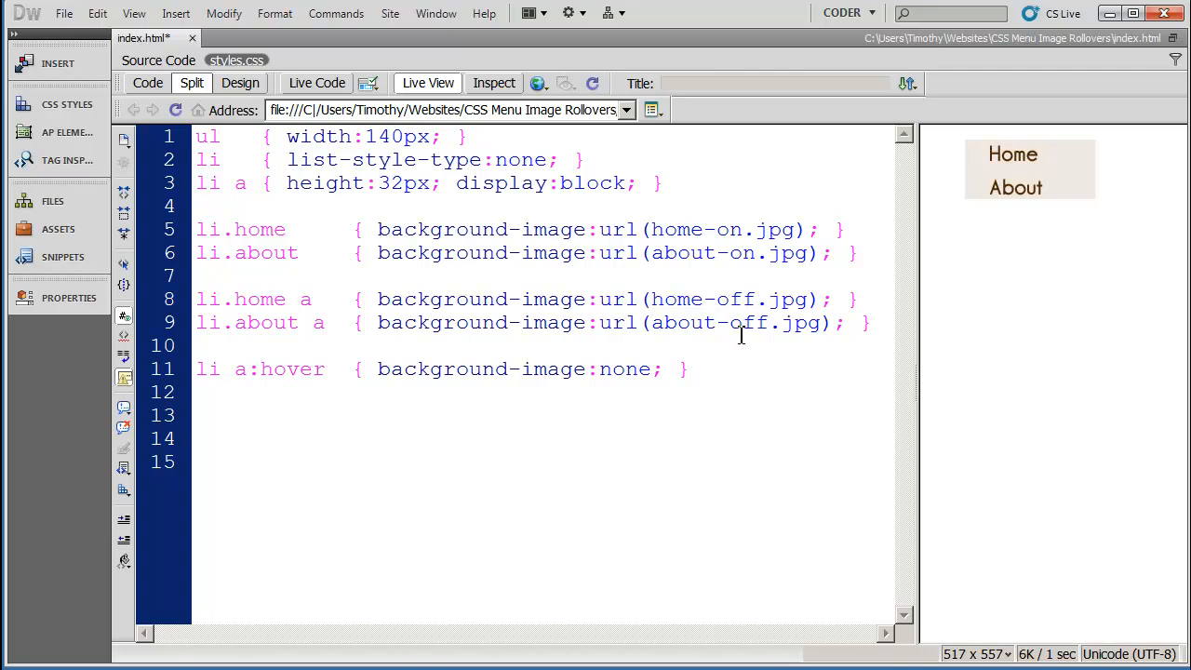
left_click(296, 297)
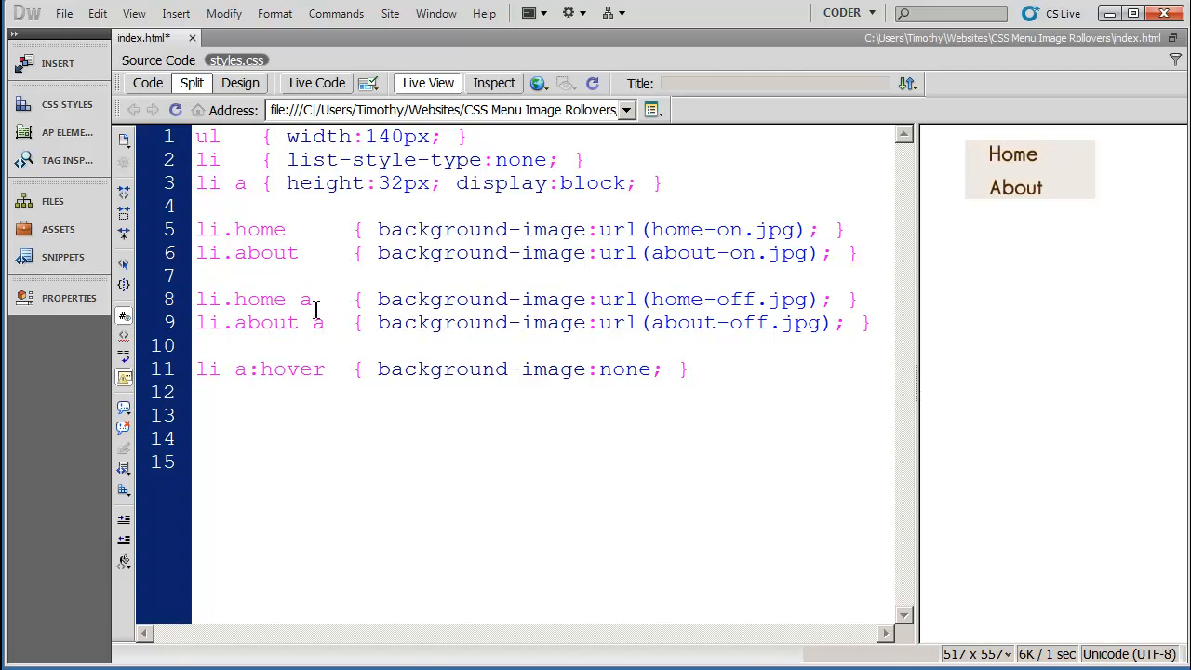
double_click(317, 322)
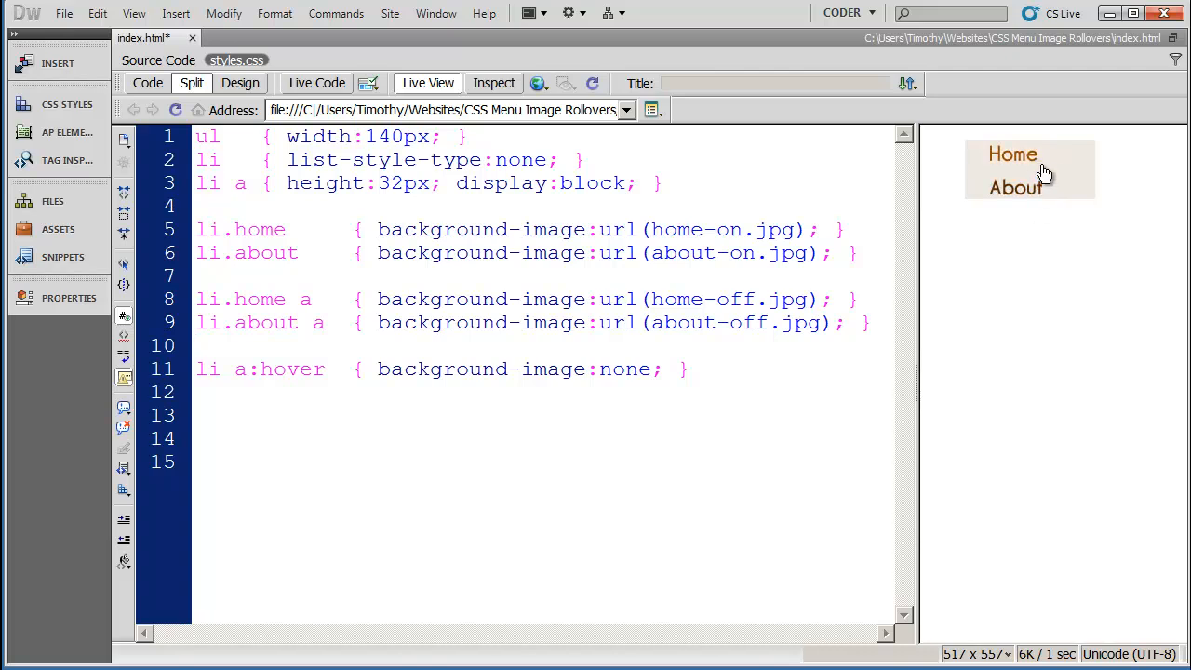
left_click_drag(195, 298, 871, 322)
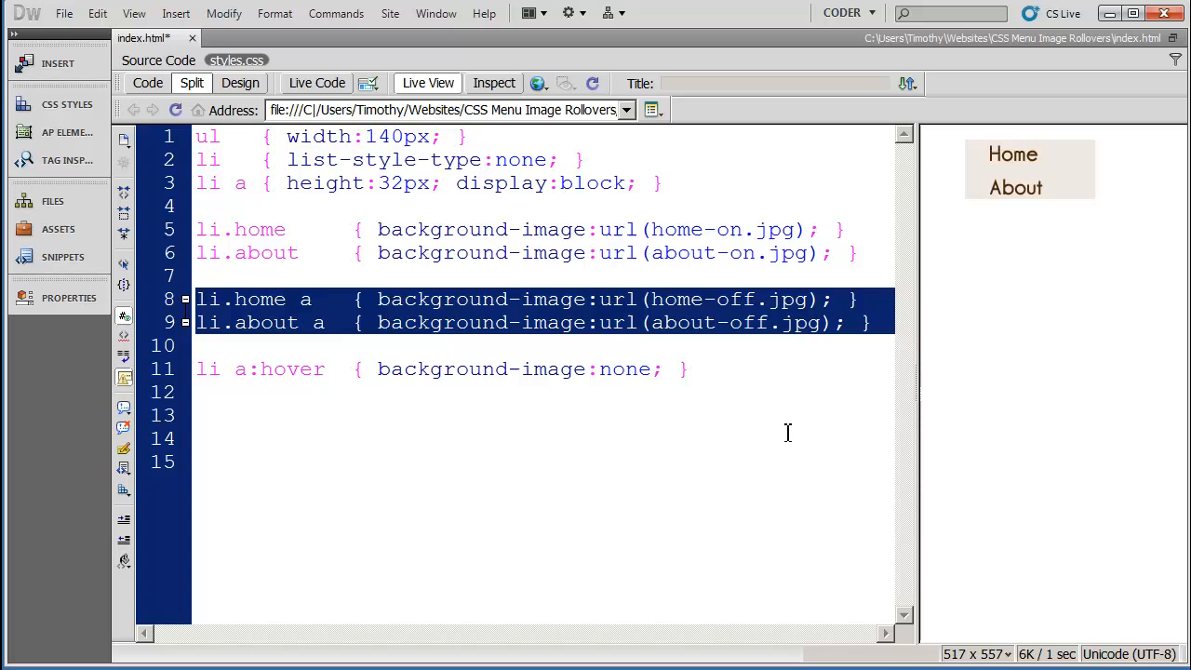
left_click(603, 231)
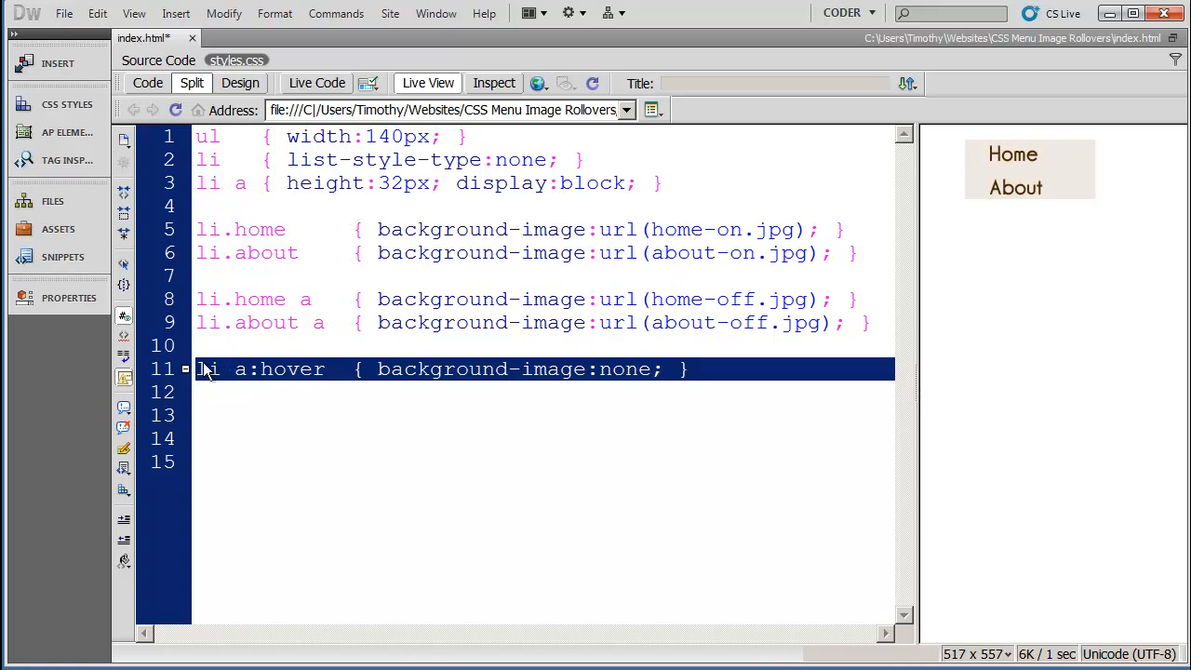
left_click(242, 368)
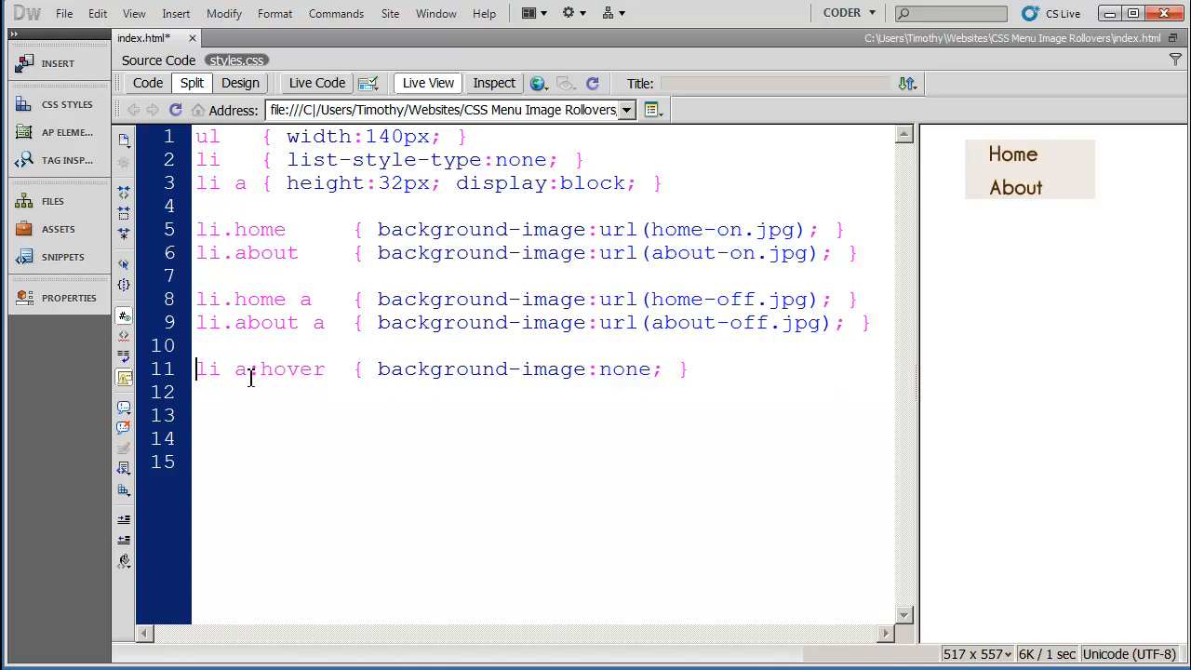
double_click(279, 368)
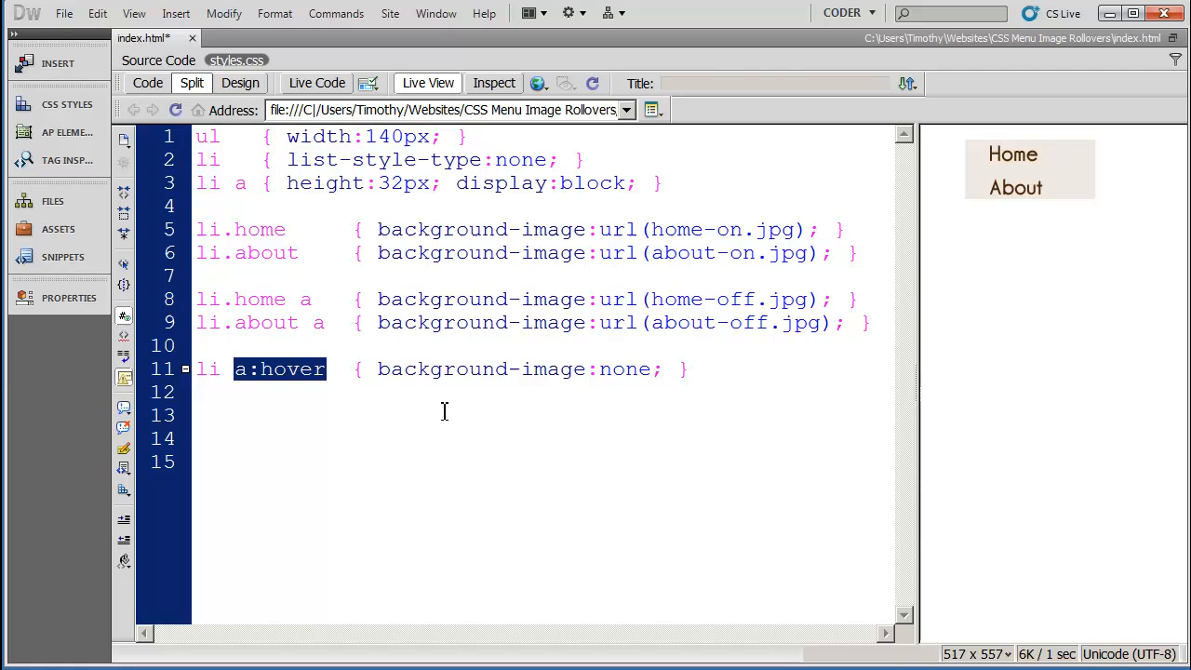
left_click(279, 369)
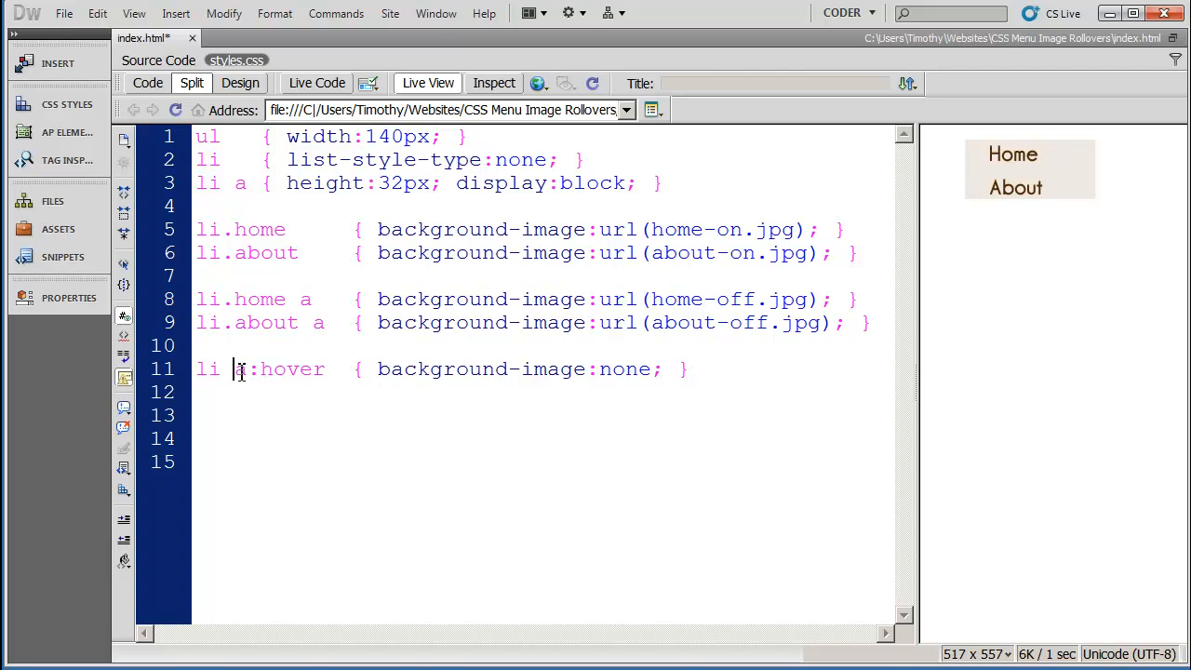
double_click(240, 368)
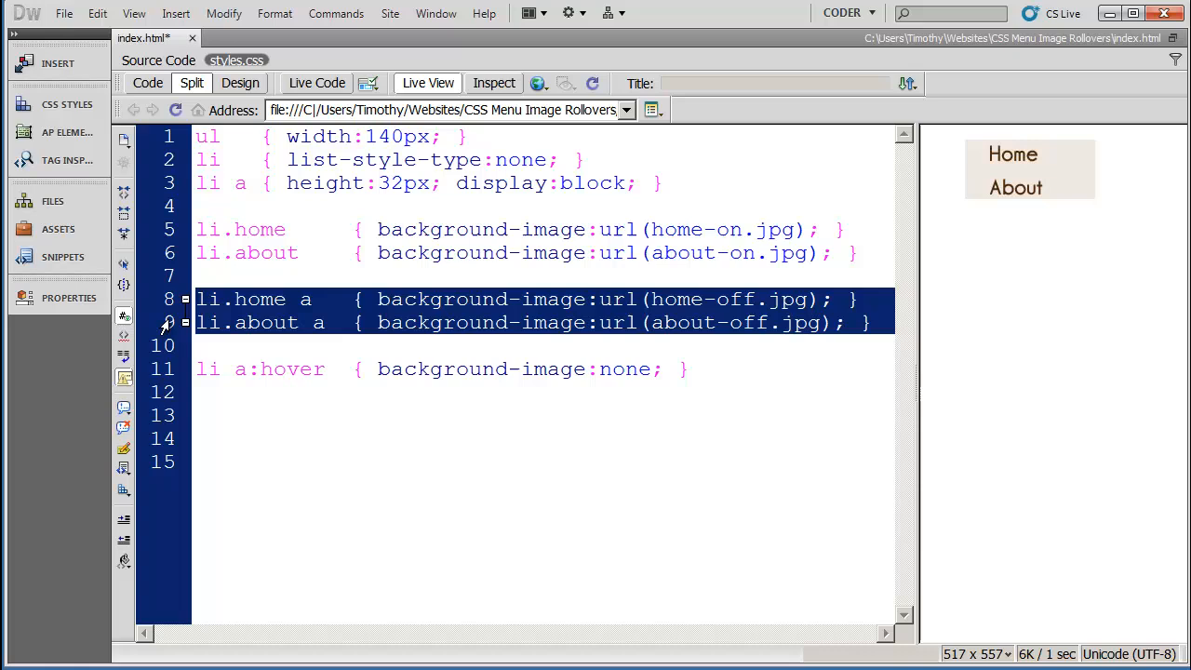
left_click(737, 297)
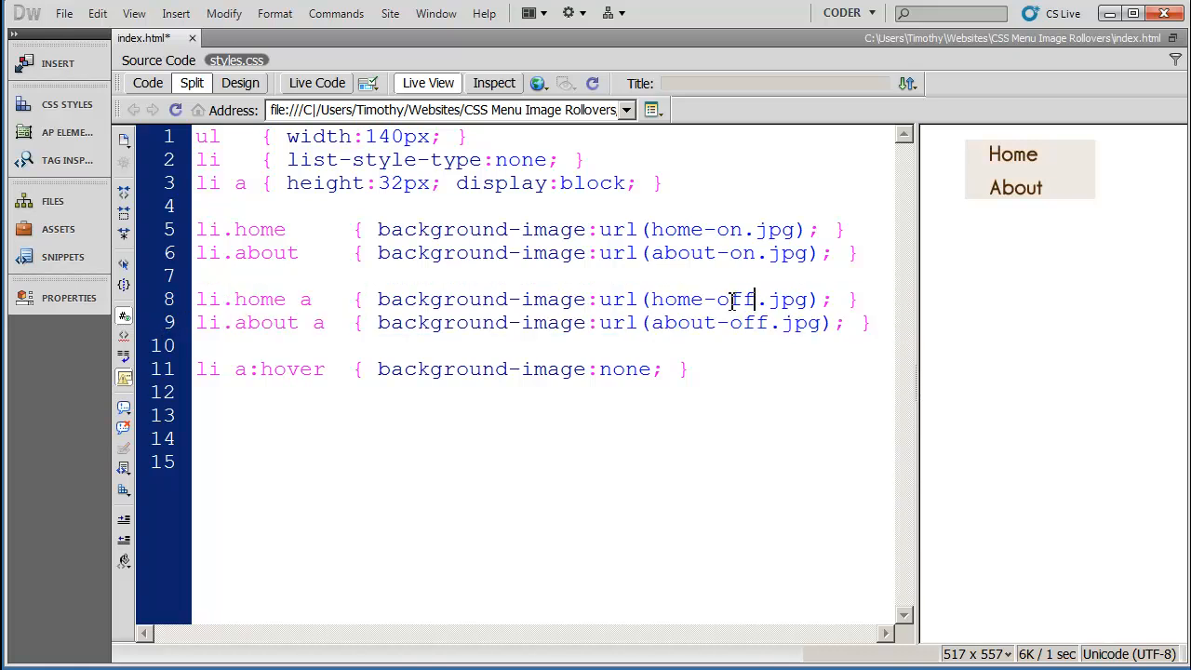